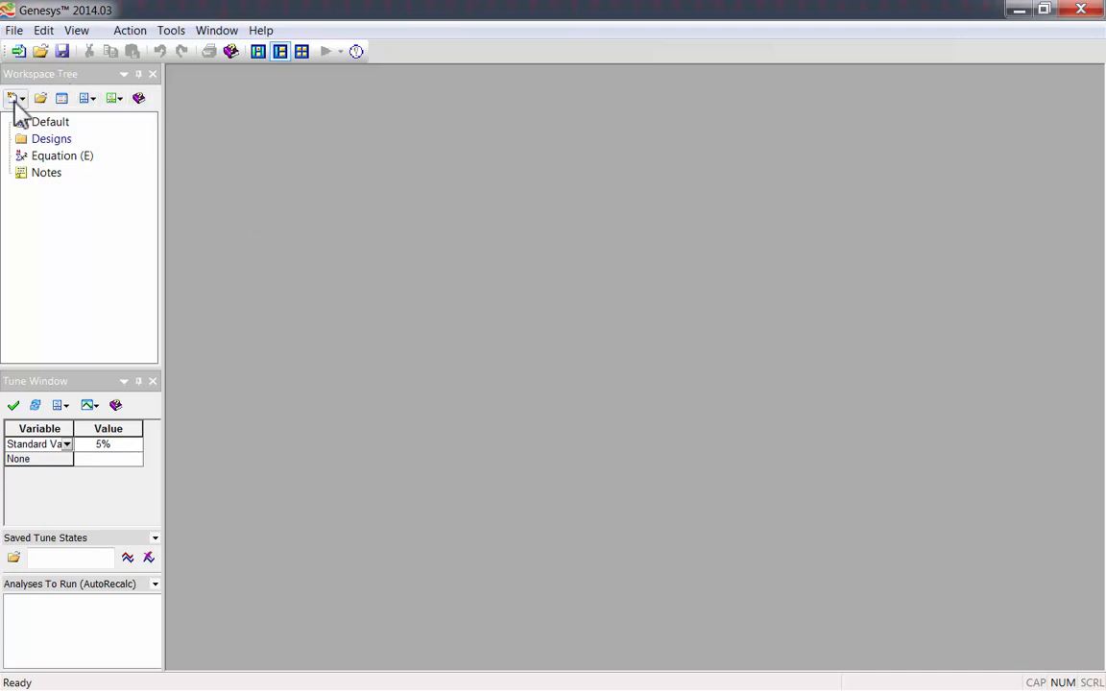
Create a new Active Filter synthesis, AFilter1, started from Factory Default Values
left_click(13, 98)
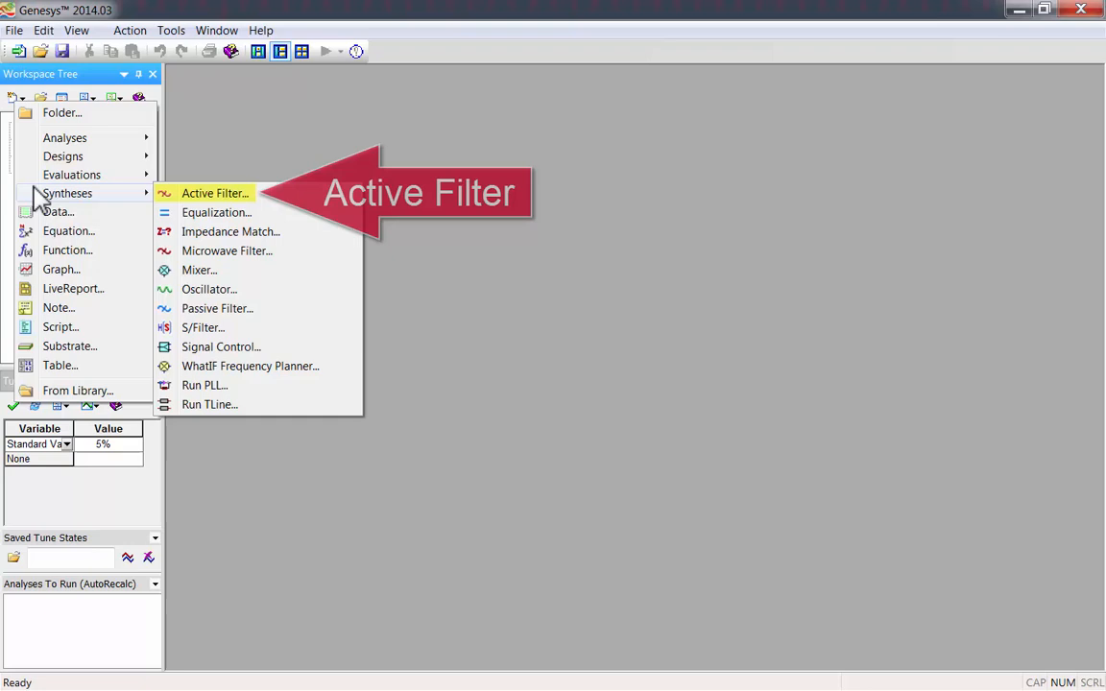
left_click(215, 192)
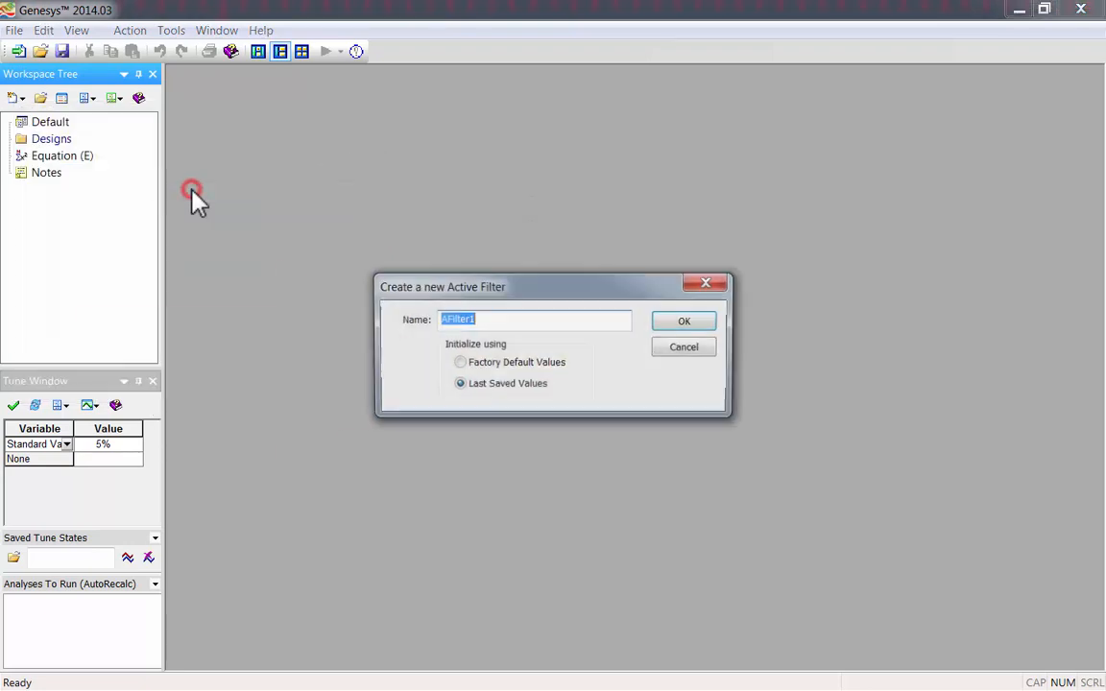
left_click(459, 361)
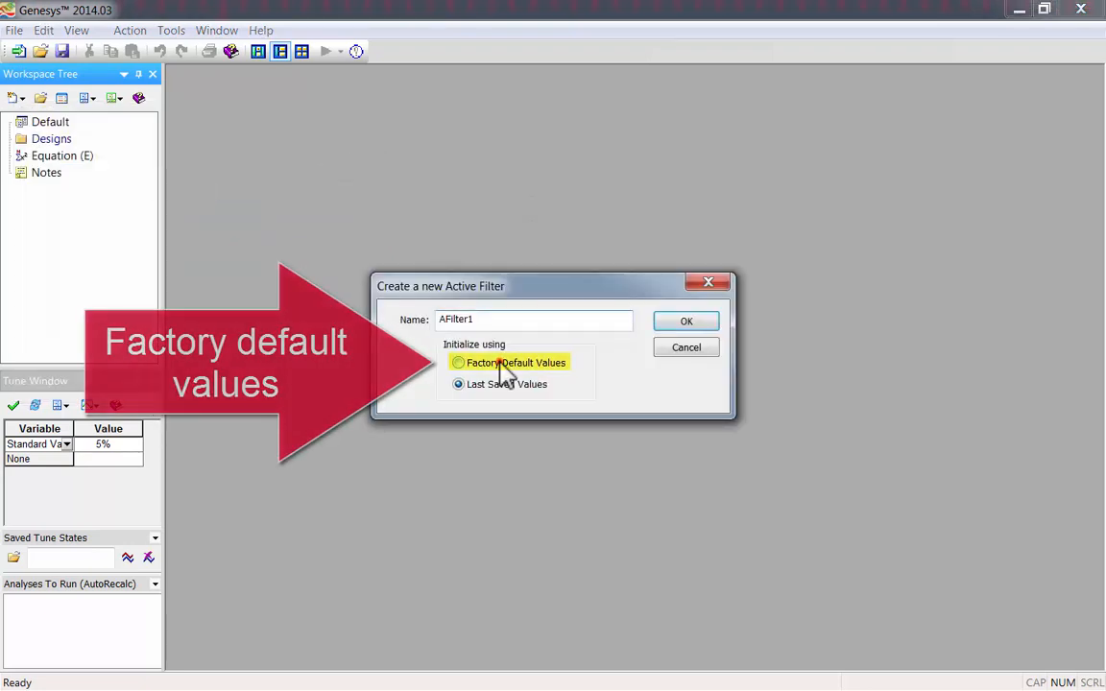
left_click(685, 321)
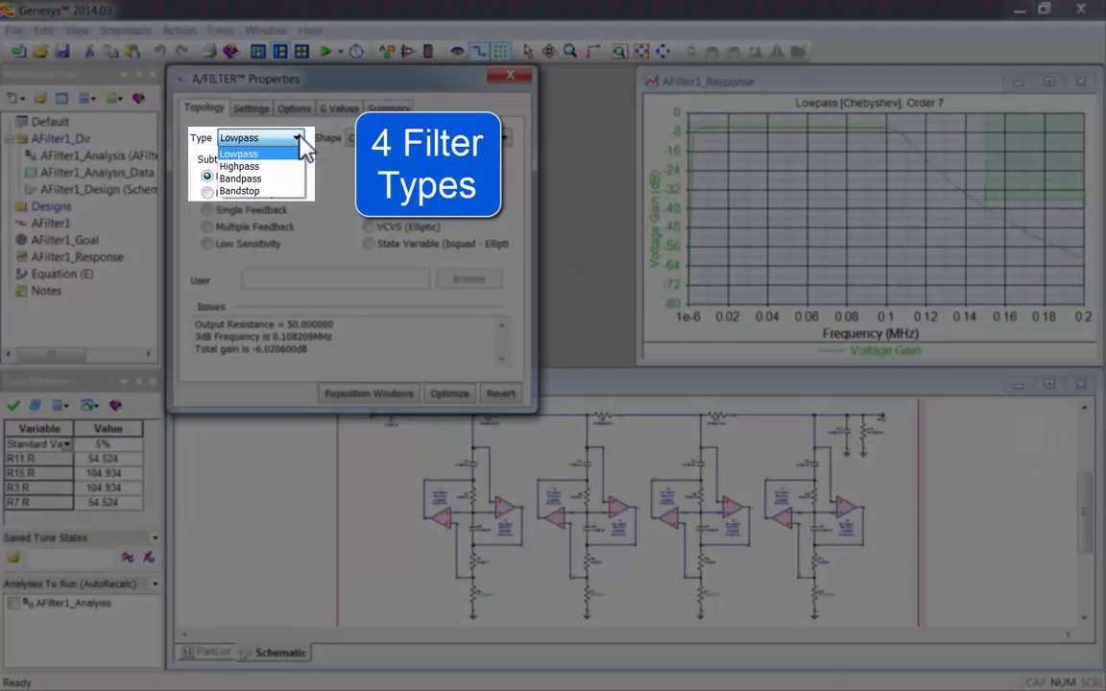
left_click(238, 153)
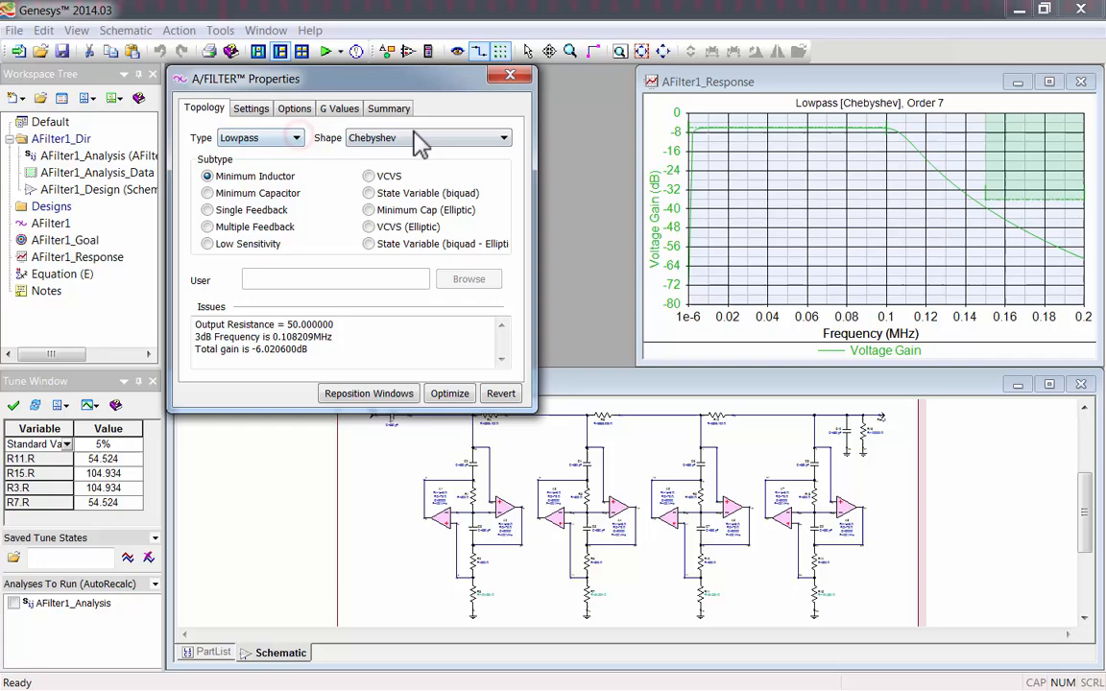
left_click(503, 139)
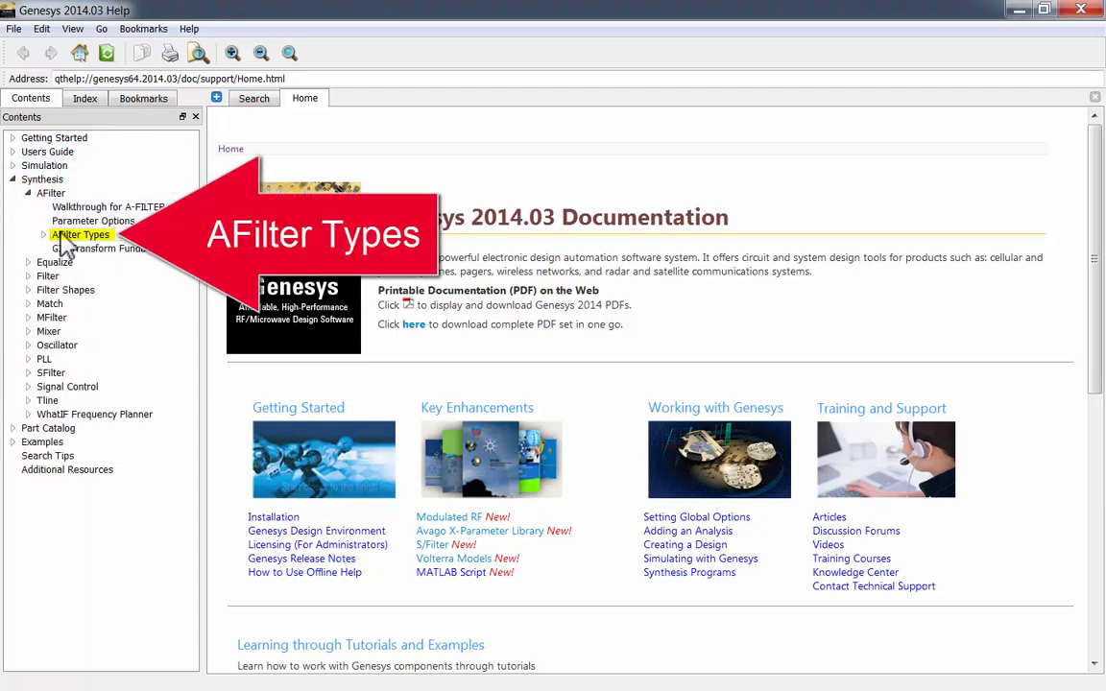
Read the AFilter Types help page through its Lowpass, Highpass and Bandpass comparison tables
left_click(81, 234)
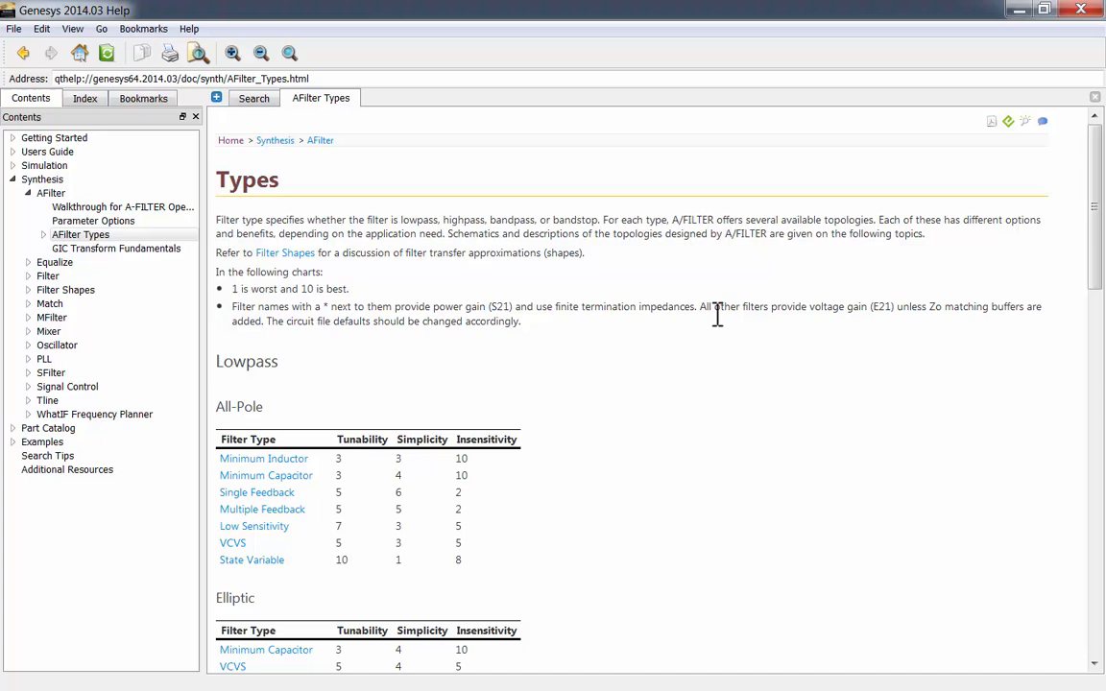
scroll("down", 3)
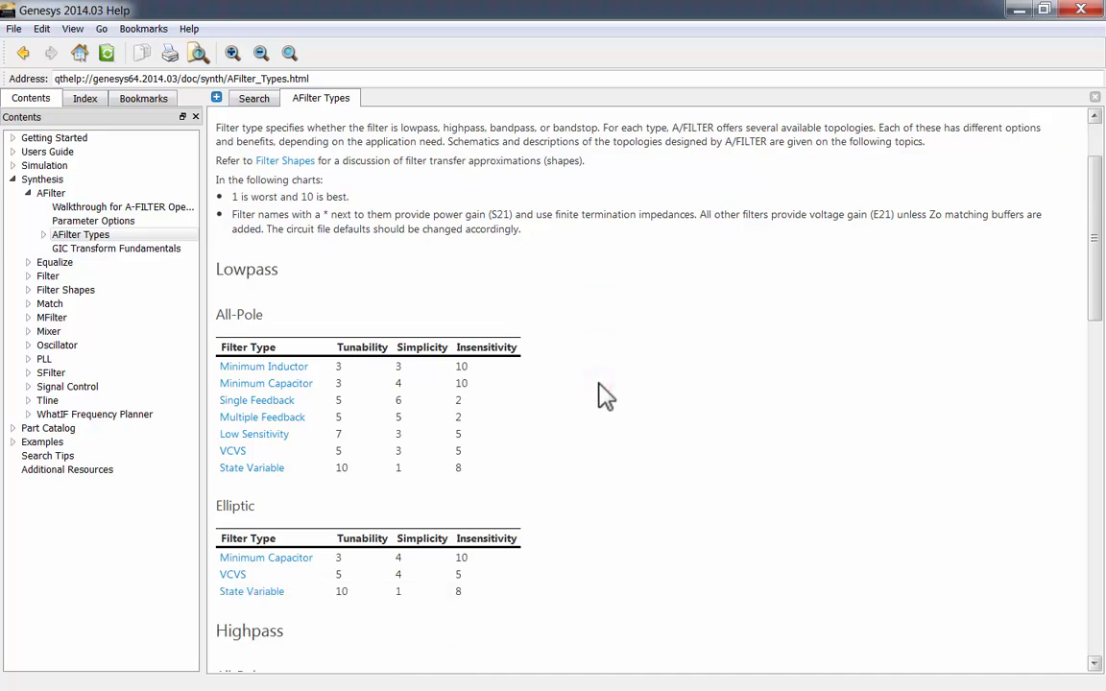
scroll("down", 3)
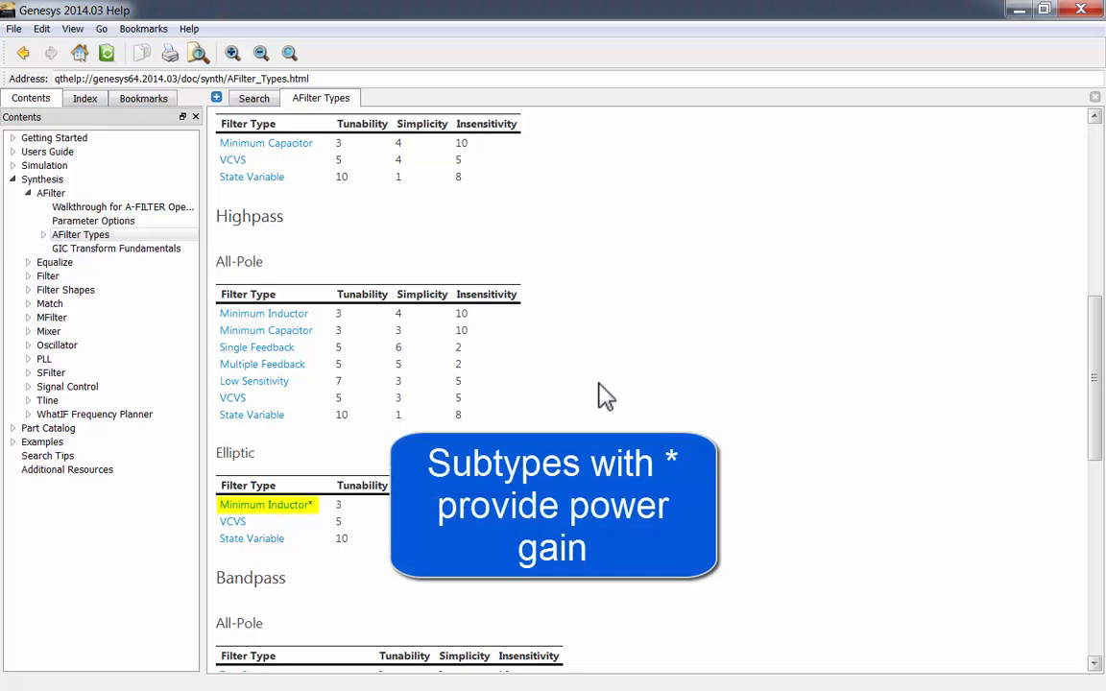
scroll("down", 3)
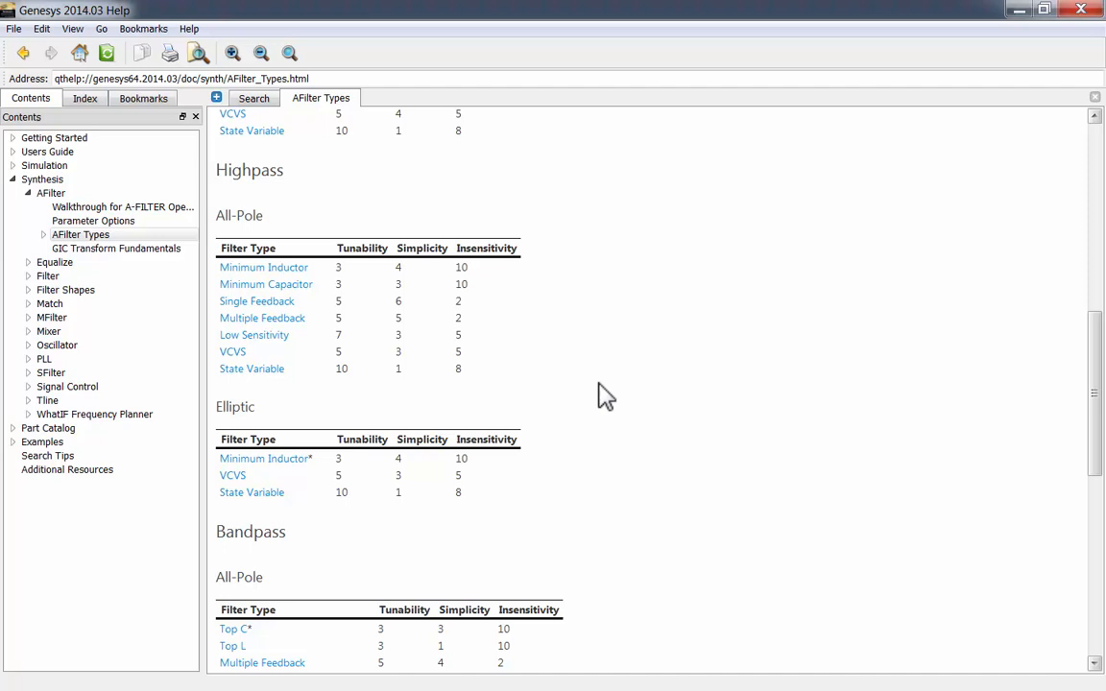
scroll("down", 3)
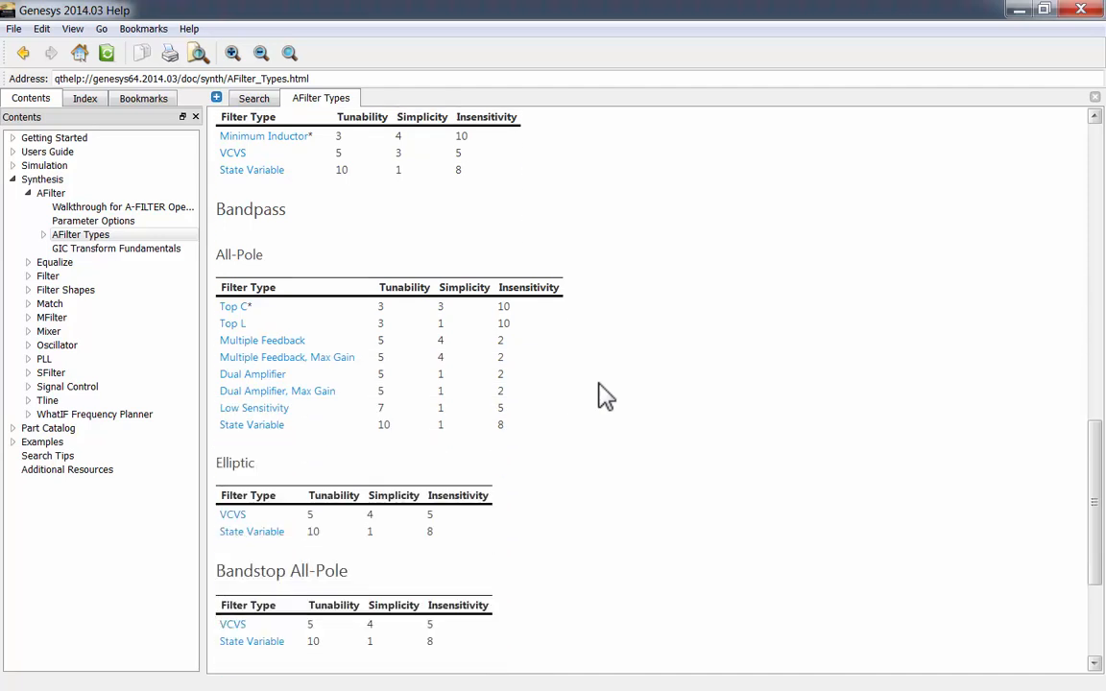
scroll("down", 3)
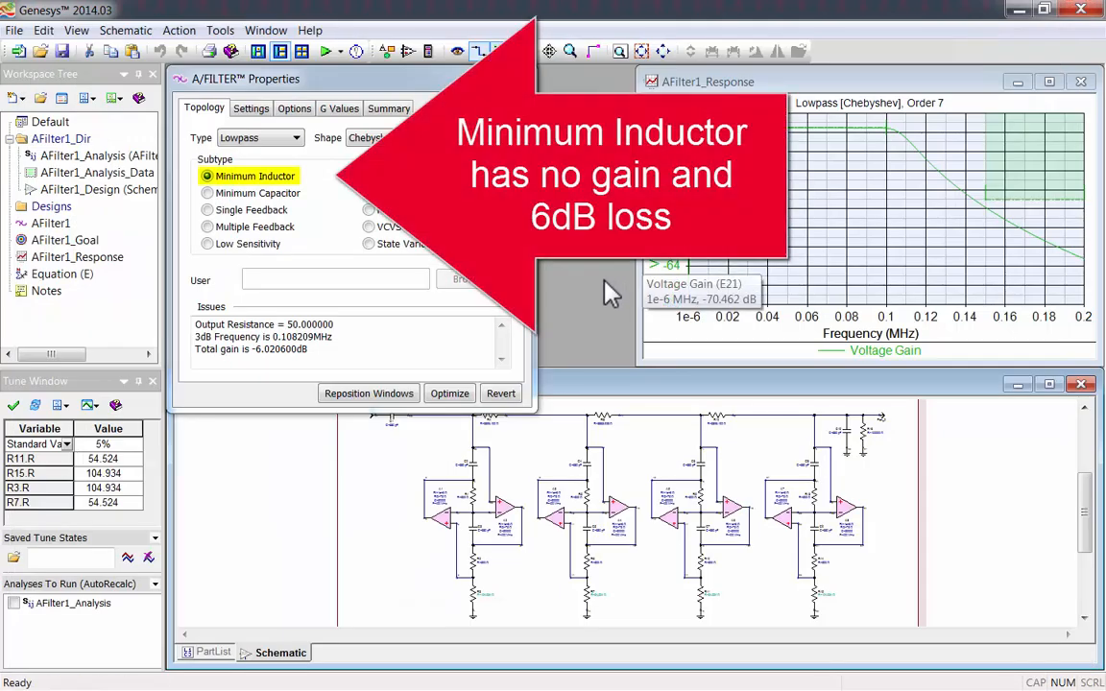
Try the lowpass subtypes, settle on Minimum Cap (Elliptic), and keep the Cauer-Chebyshev, Normal shape
left_click(208, 192)
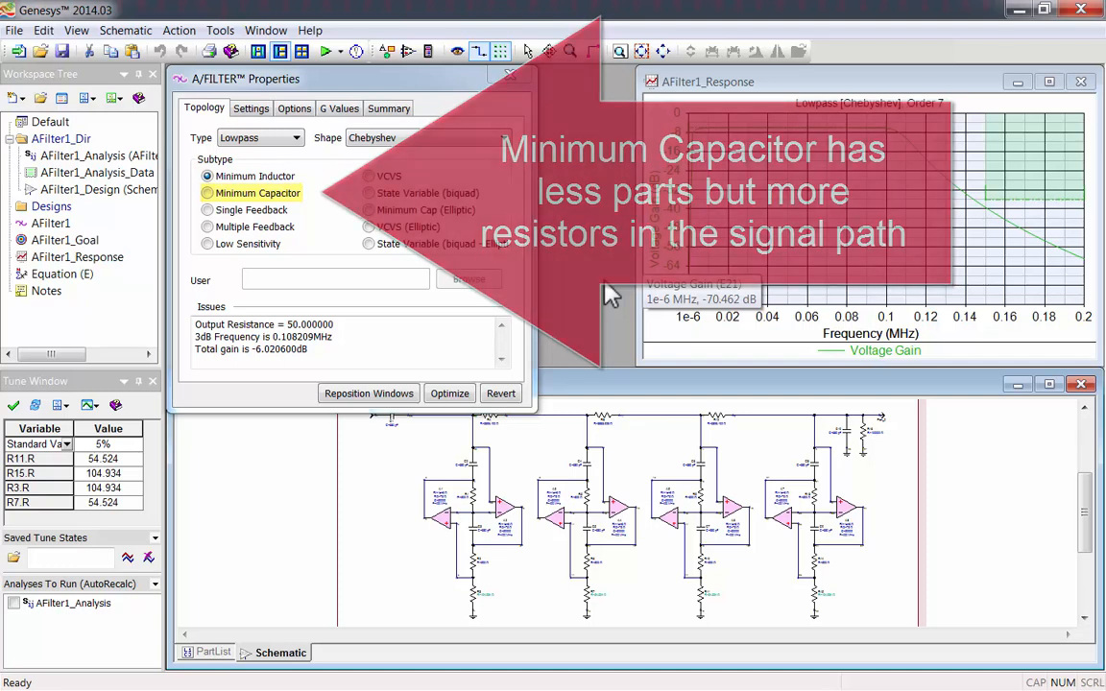
left_click(207, 209)
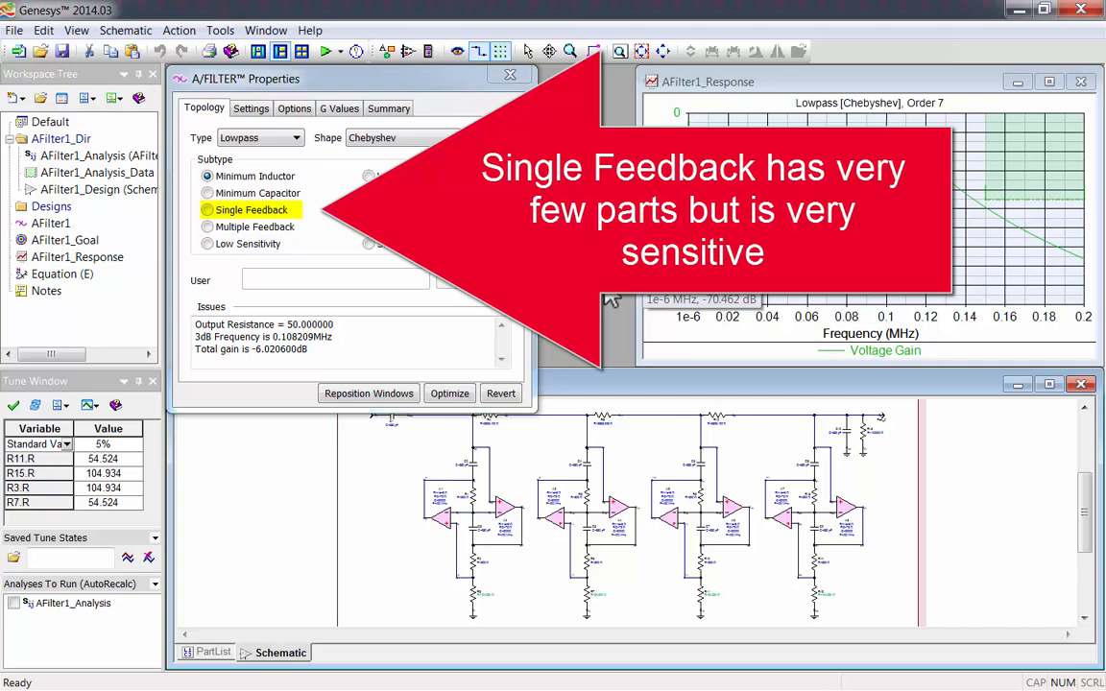
left_click(207, 227)
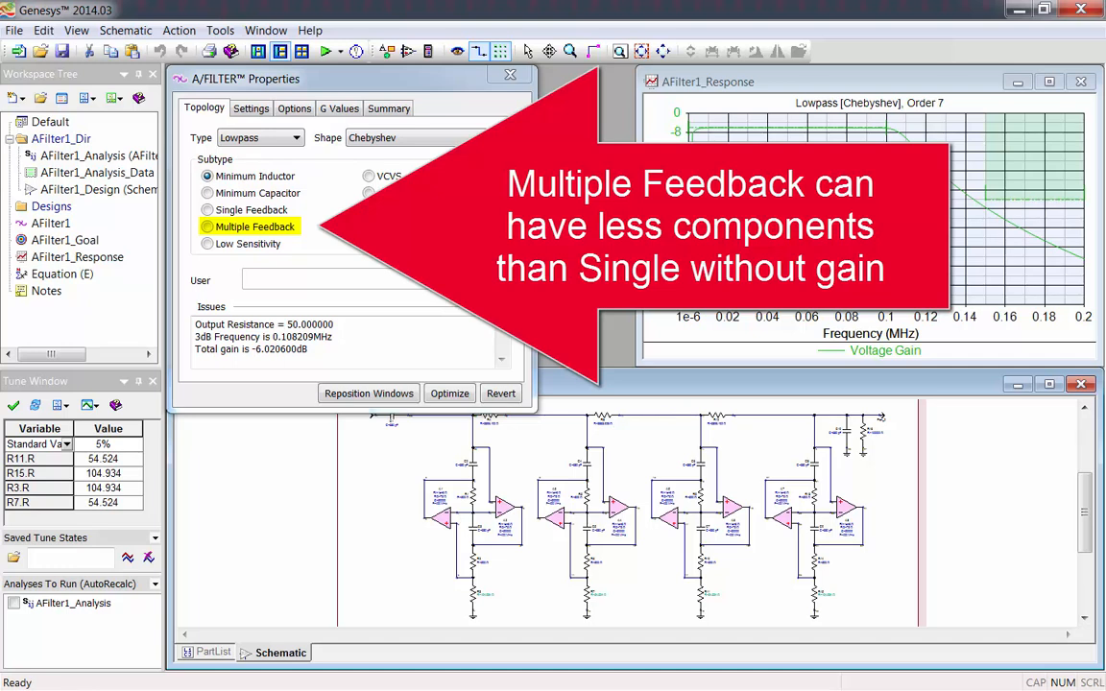
left_click(207, 242)
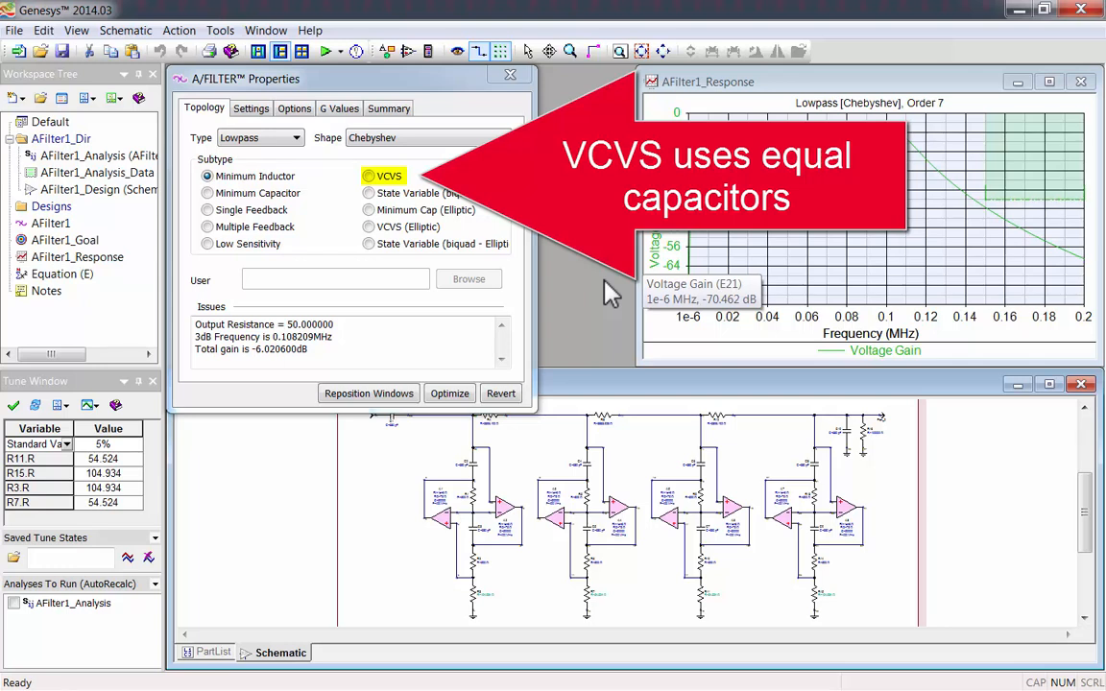
left_click(368, 192)
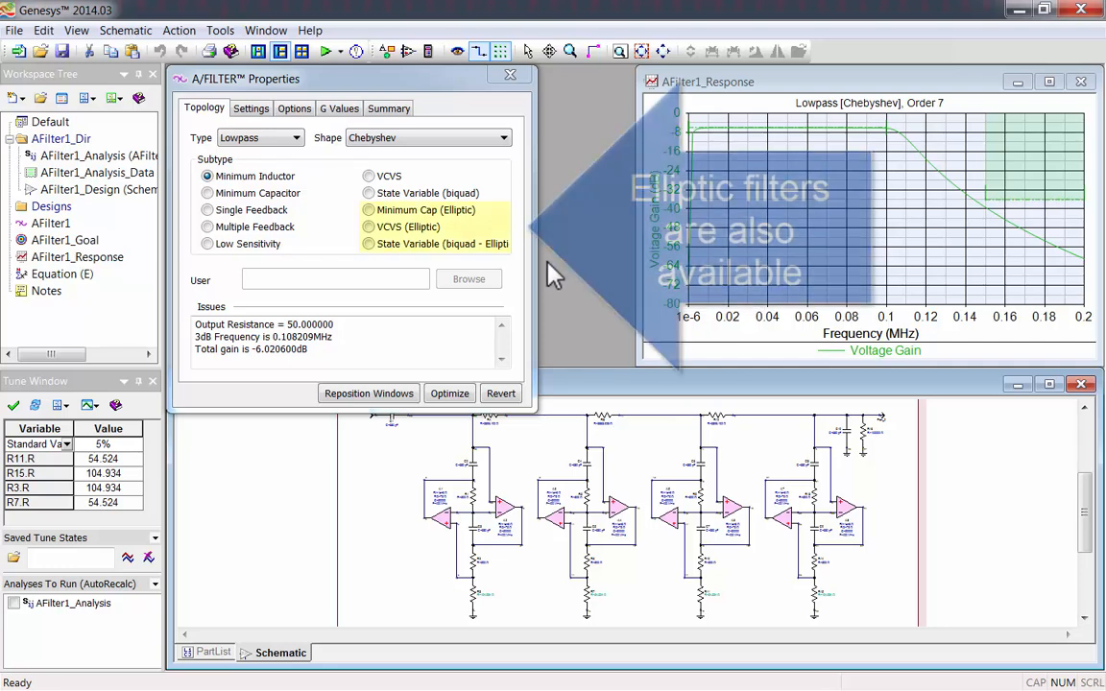
left_click(369, 209)
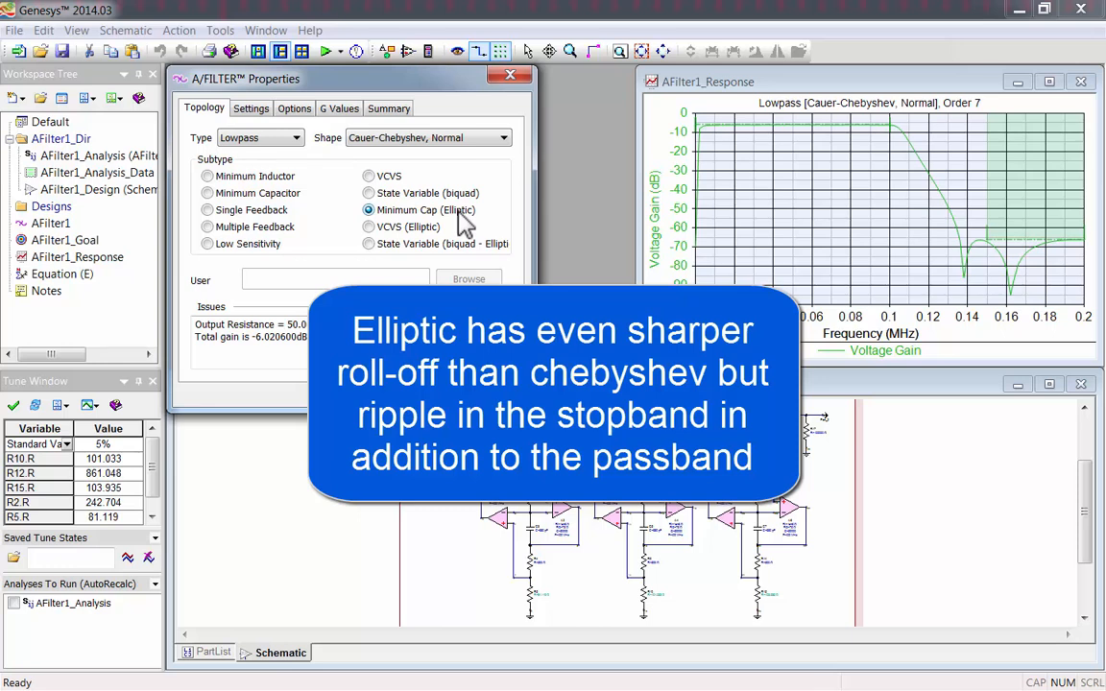
left_click(502, 138)
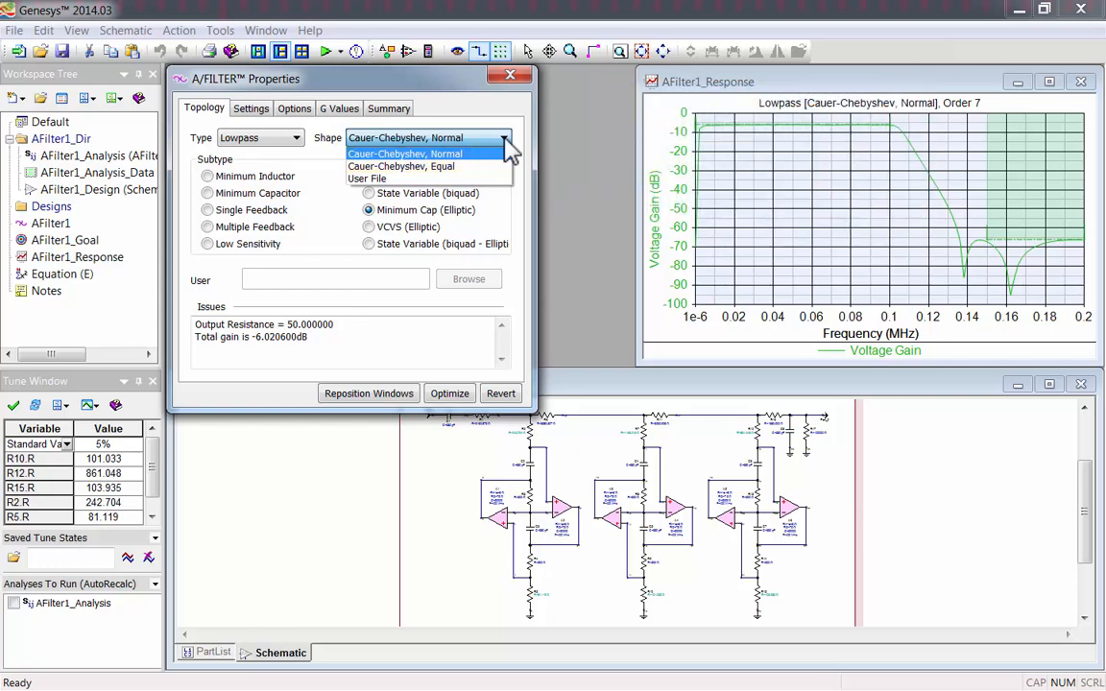
left_click(404, 154)
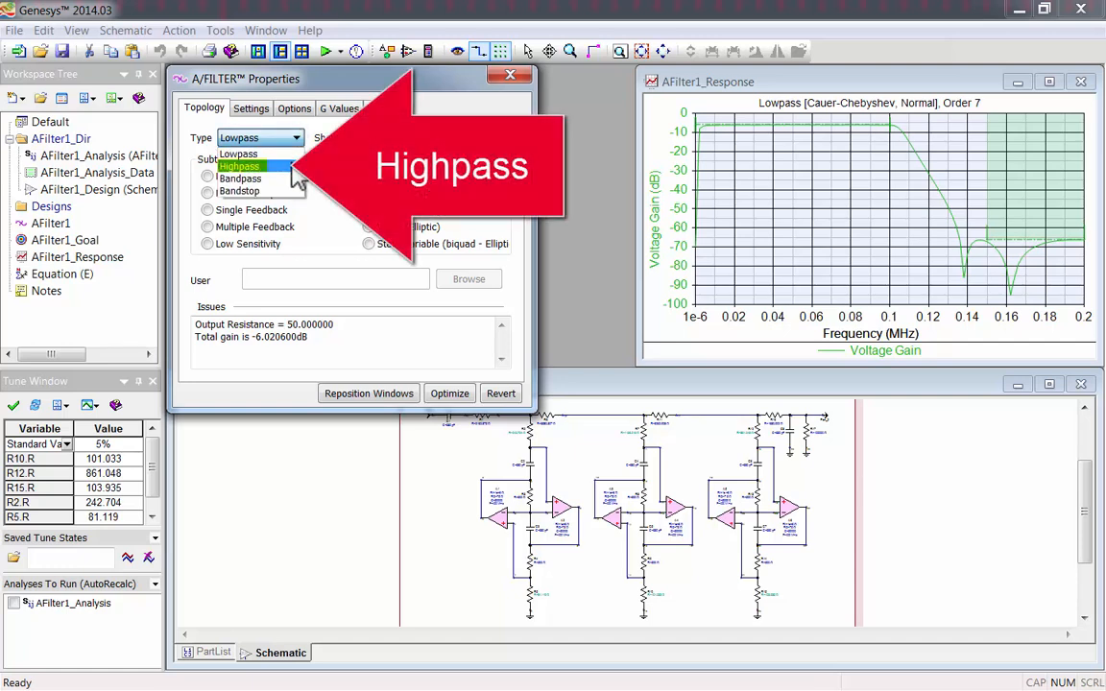
Make the filter a Highpass, Single Feedback design with a Chebyshev shape
left_click(238, 165)
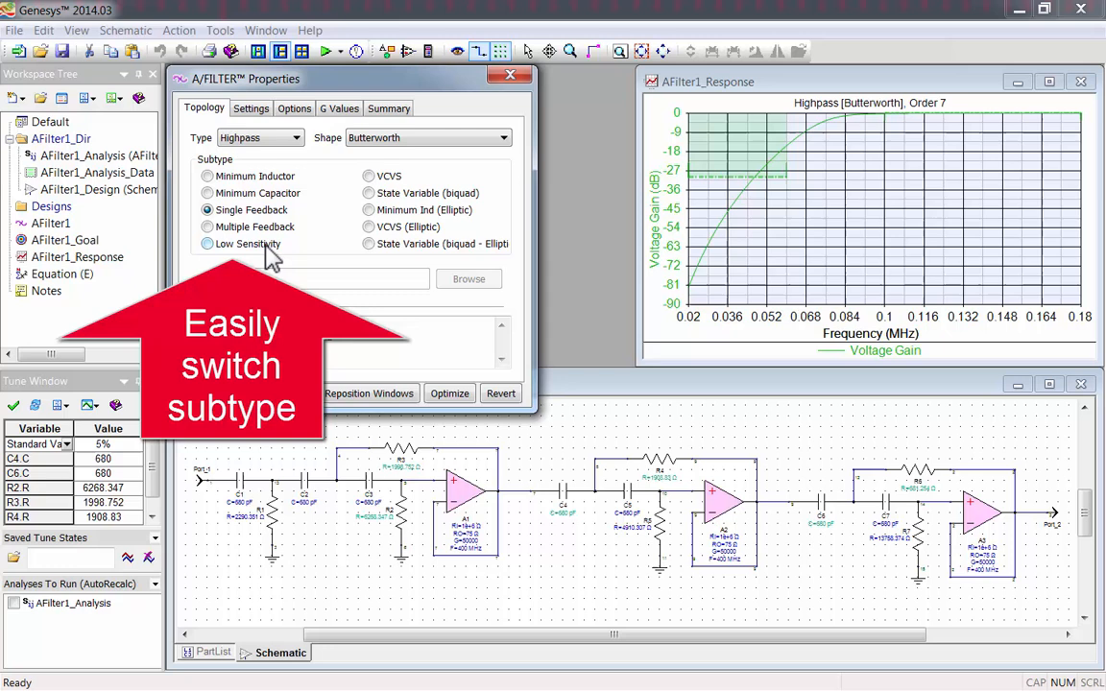
left_click(207, 242)
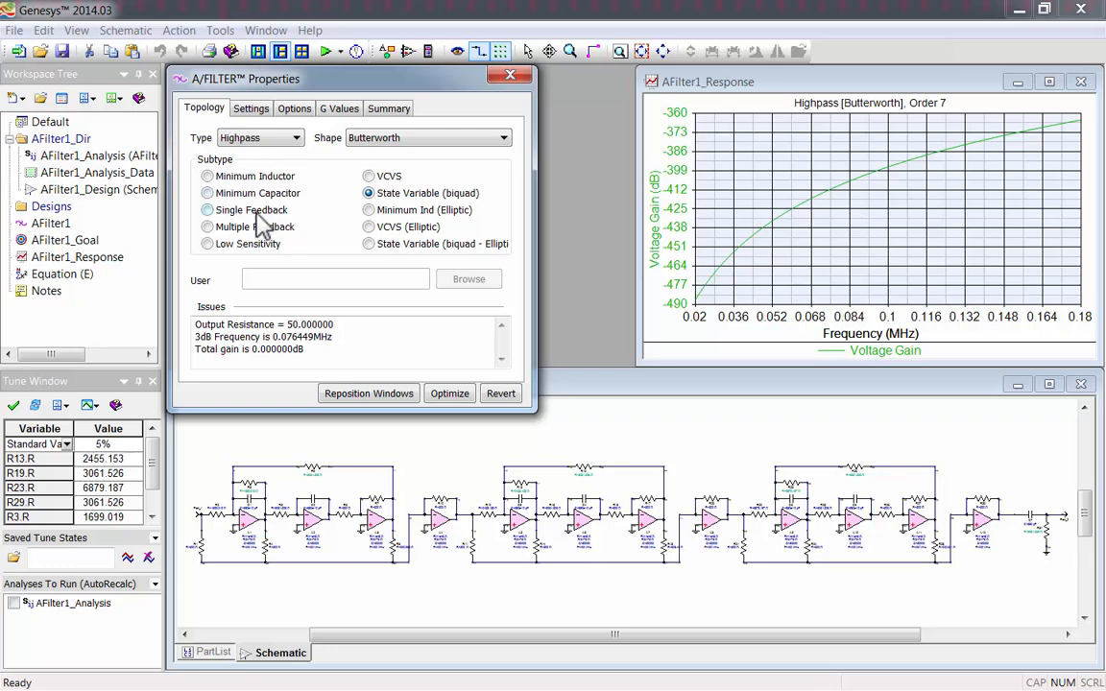
left_click(207, 209)
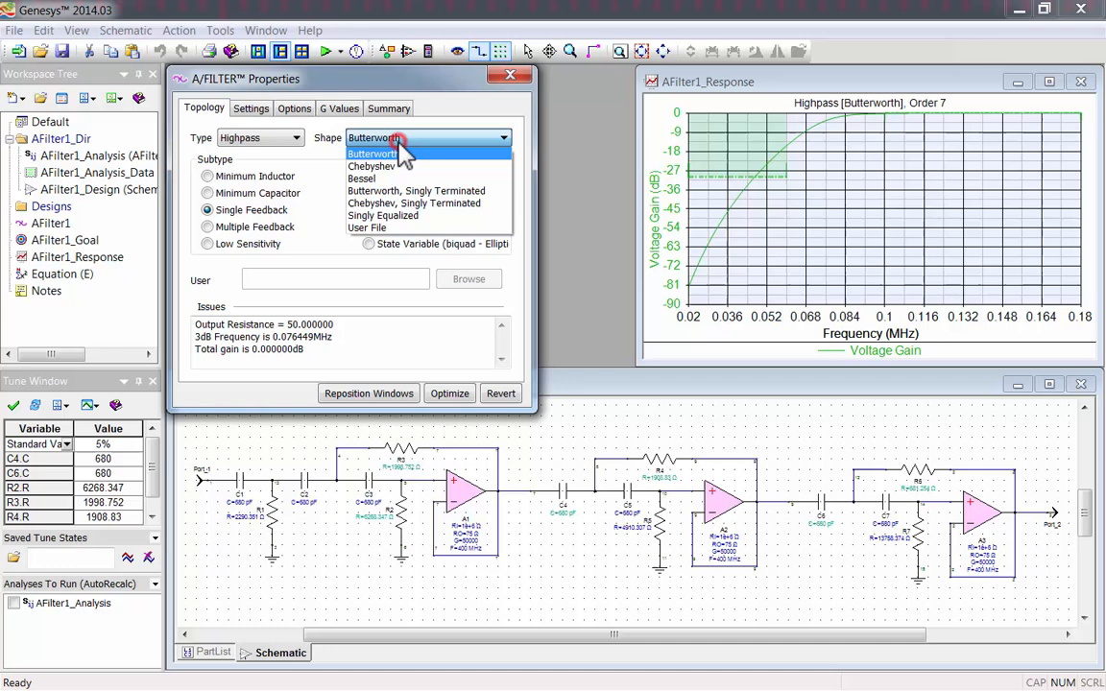
left_click(373, 165)
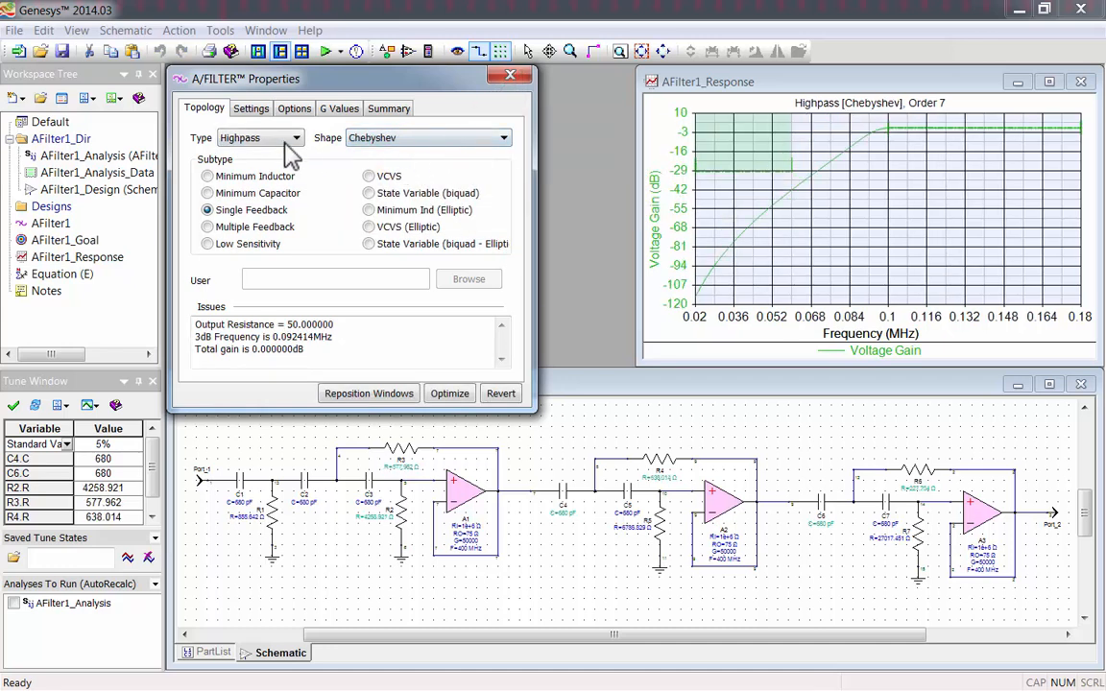
Make the filter Bandpass, trying Top C Coupled and Multiple Feedback before choosing VCVS (Elliptic)
left_click(284, 138)
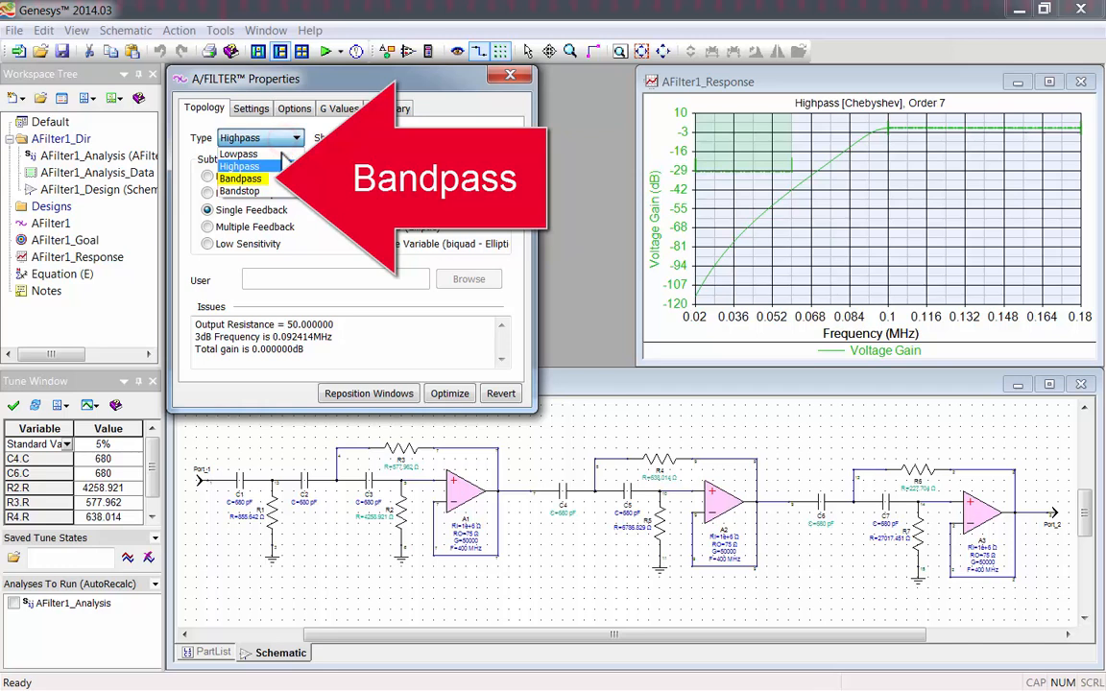
left_click(238, 179)
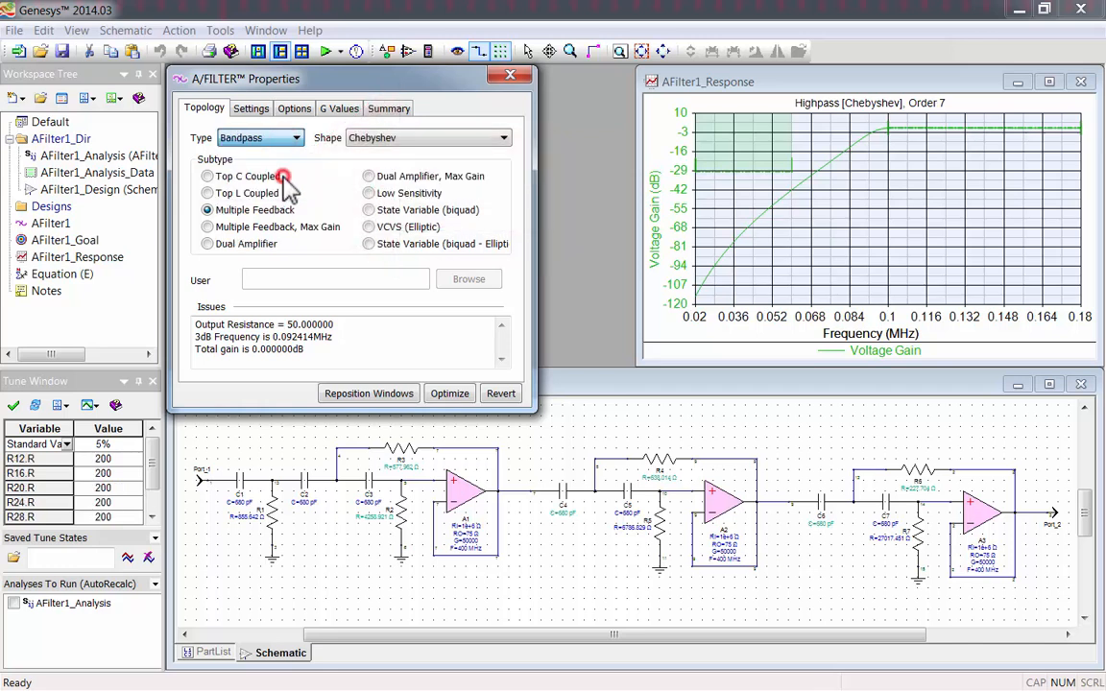
left_click(207, 177)
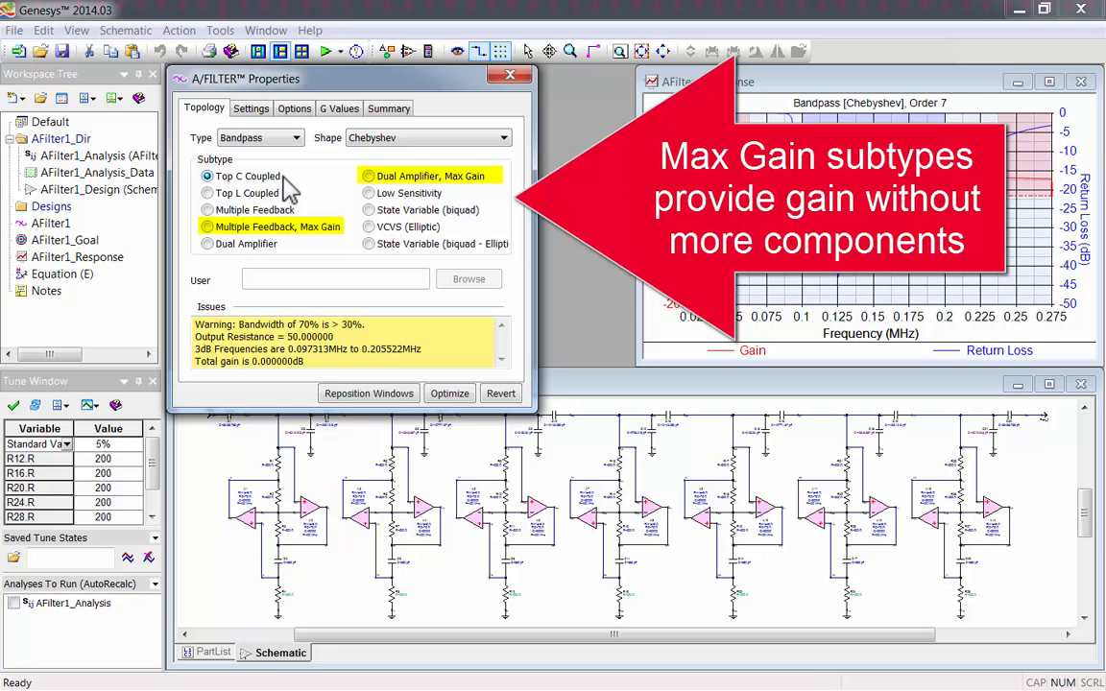
left_click(208, 176)
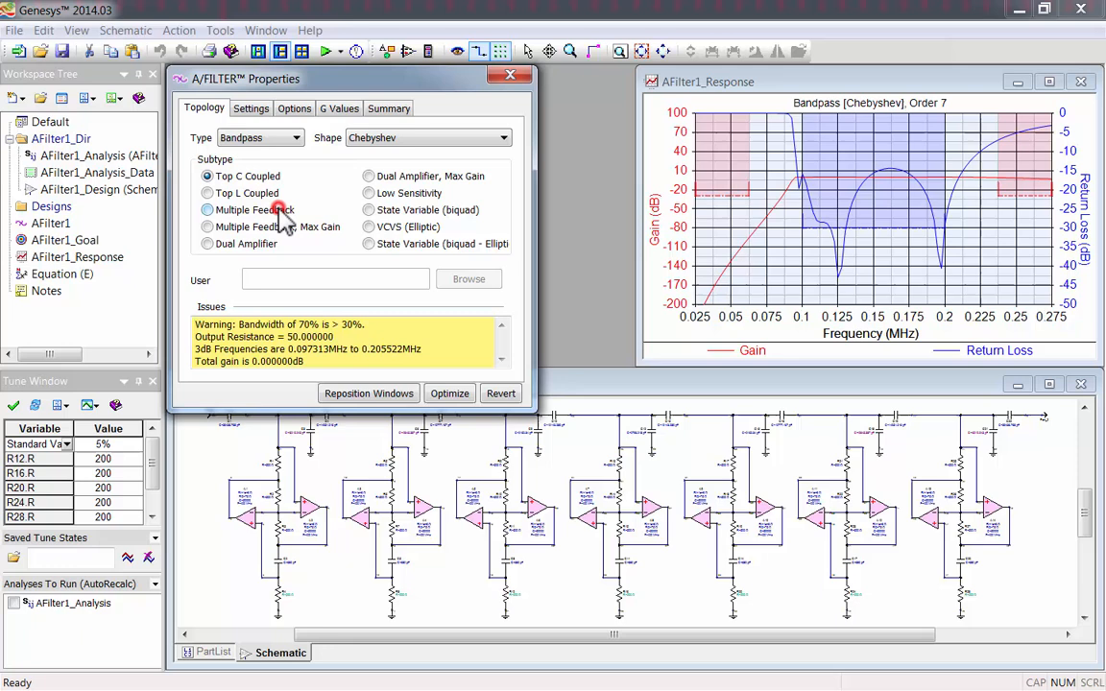
left_click(369, 226)
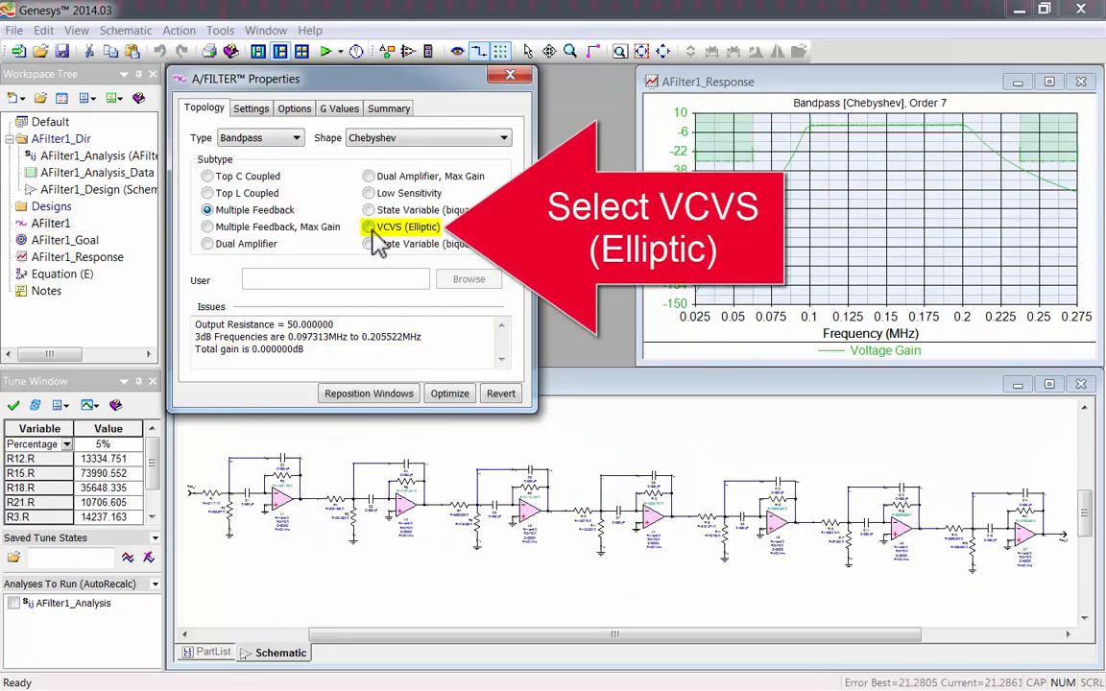
left_click(369, 227)
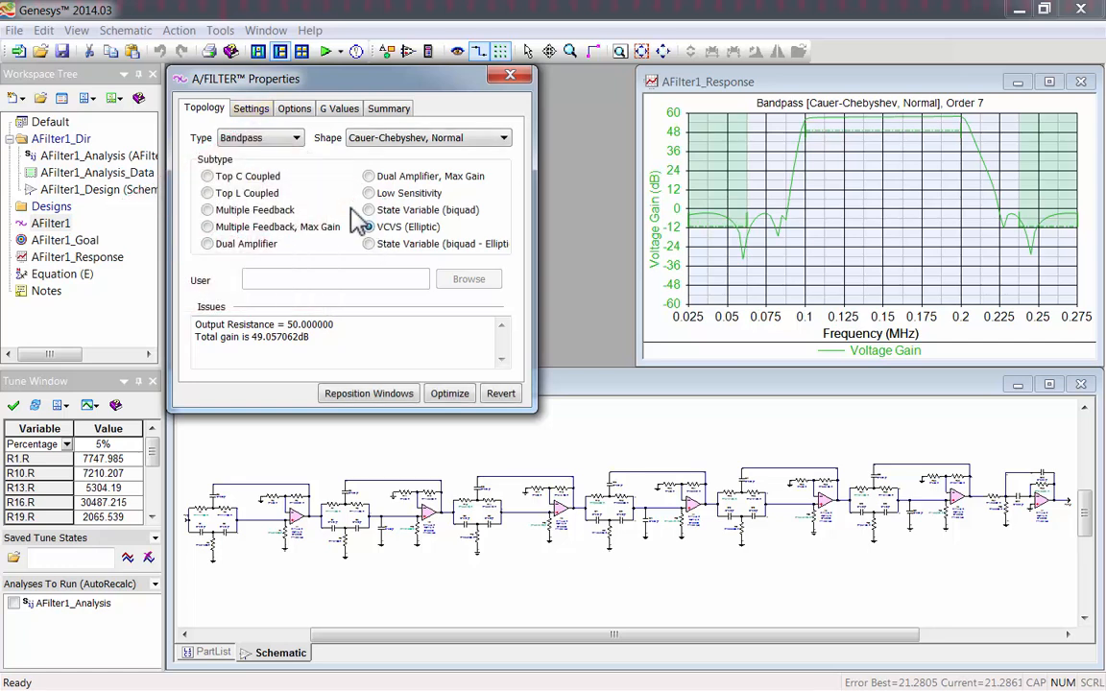
On the Settings tab, lower the order to 4 and set the high cutoff to 0.15 MHz
left_click(250, 108)
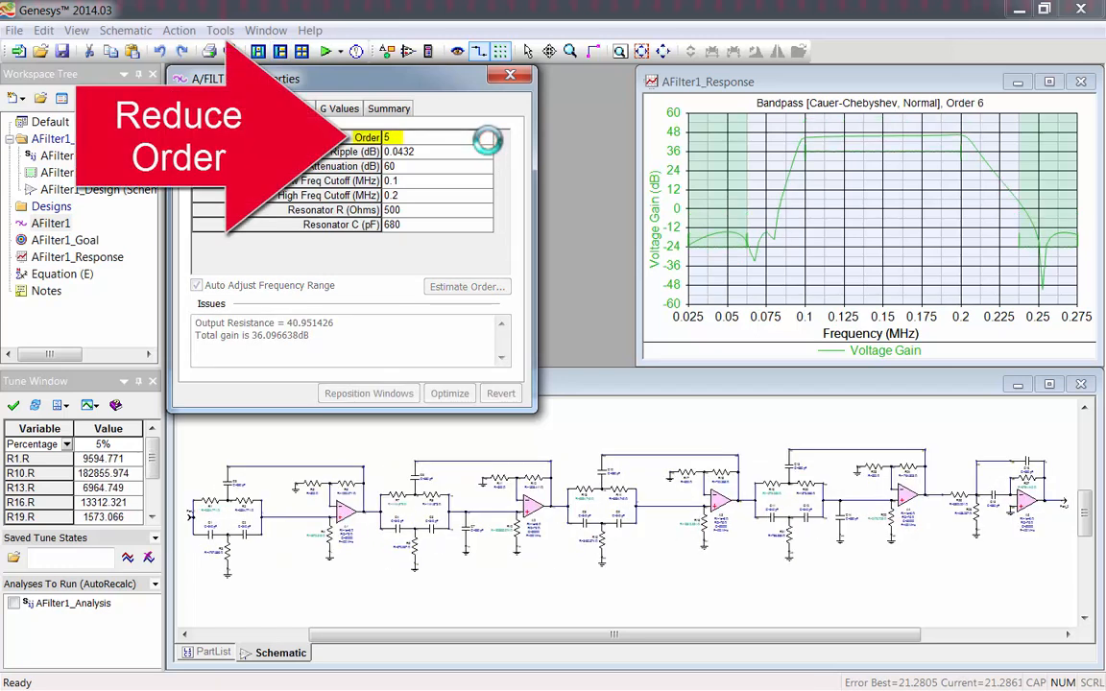
left_click(489, 142)
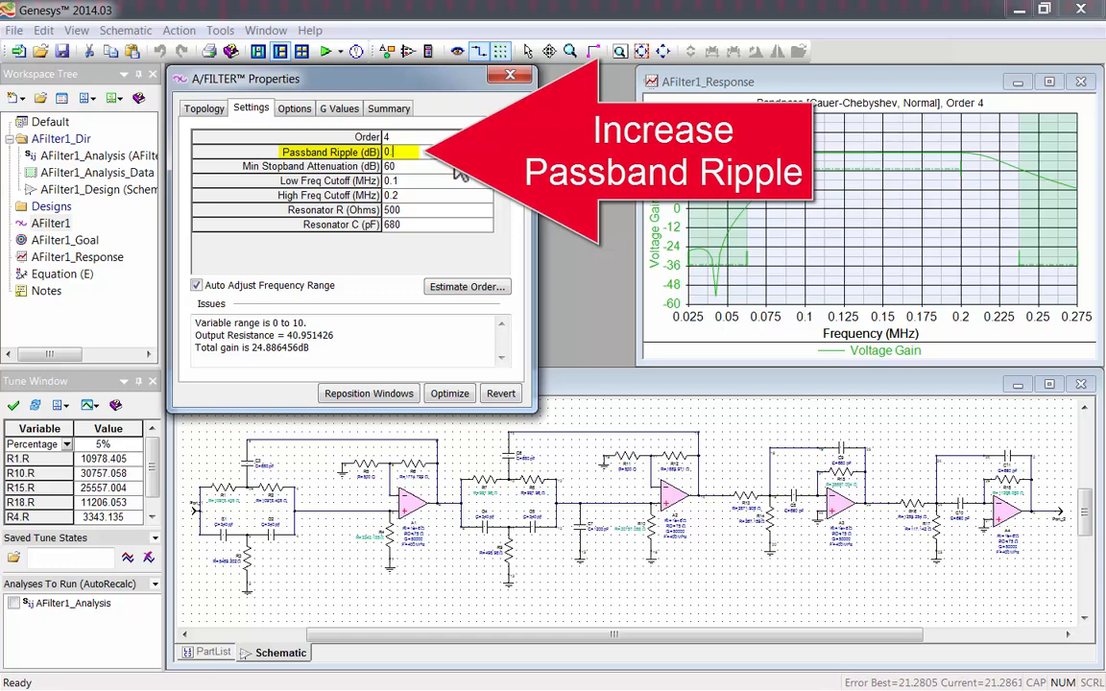
left_click(488, 147)
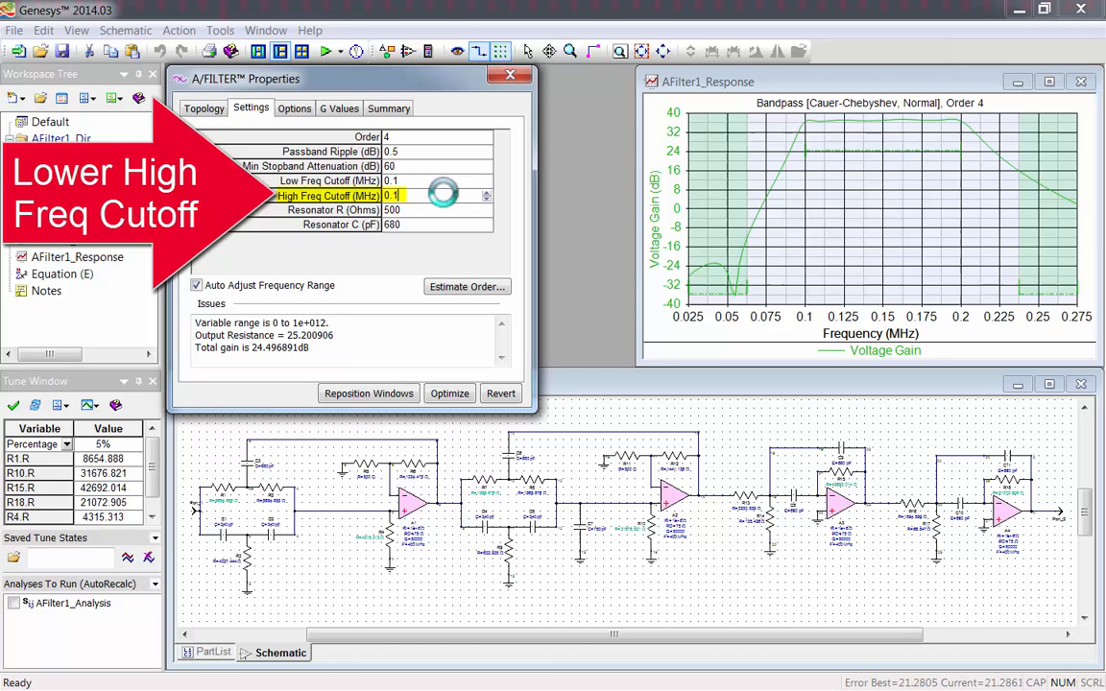
type("0.15")
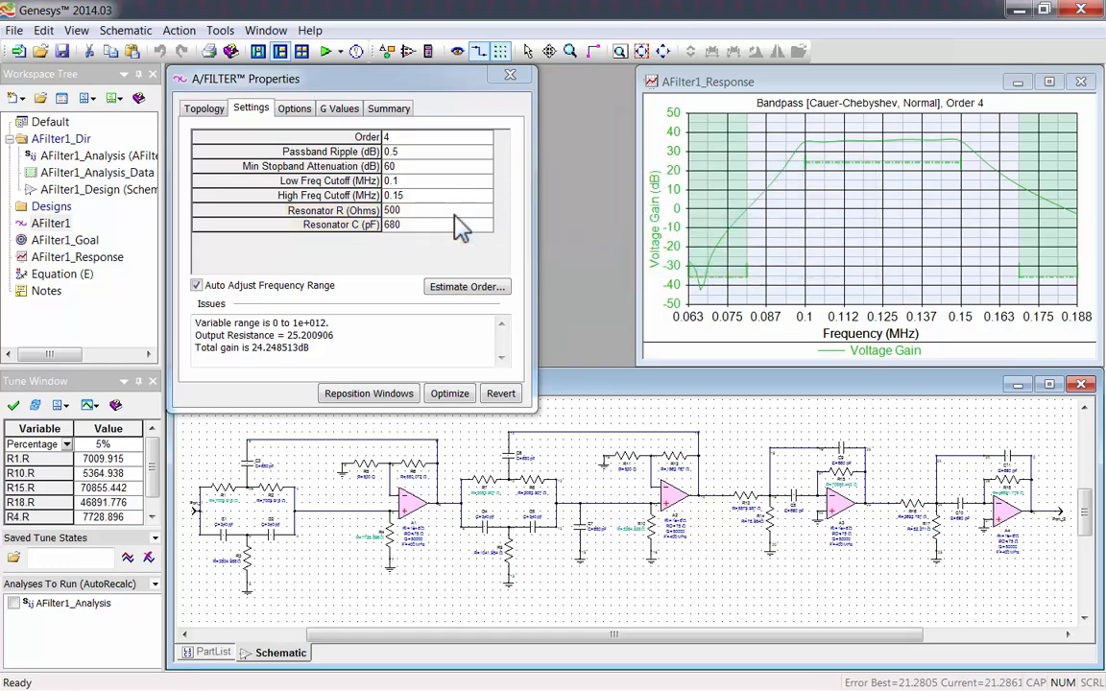
left_click(294, 108)
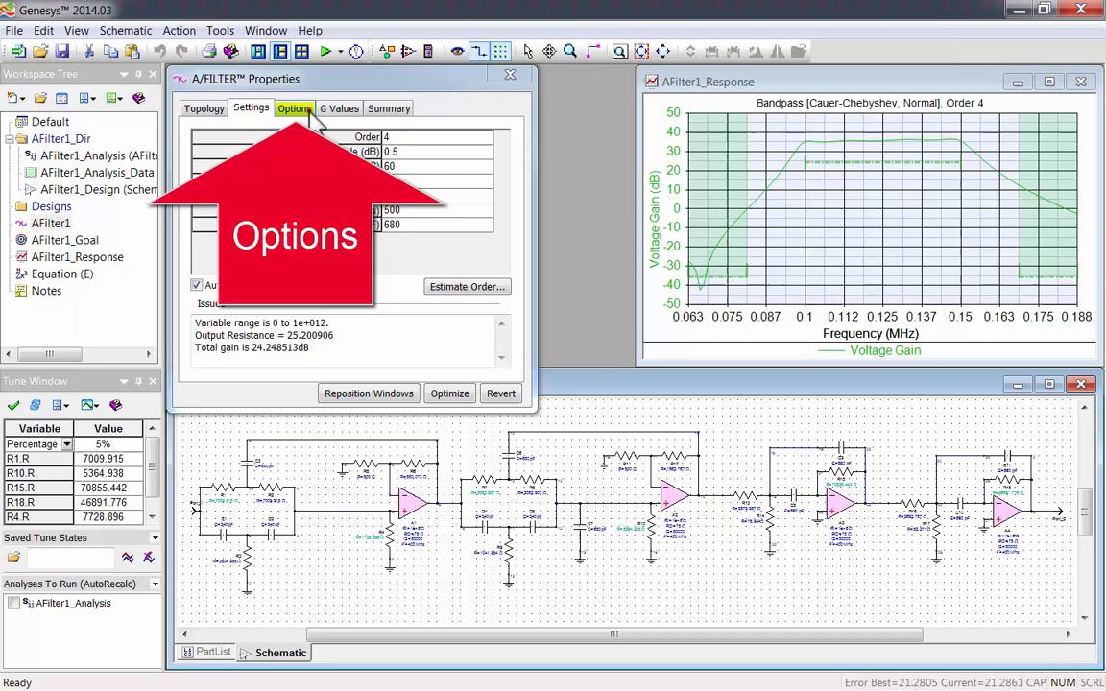
Set both input and output buffers to Zo Matching Buffer and check the resulting resistances
left_click(296, 107)
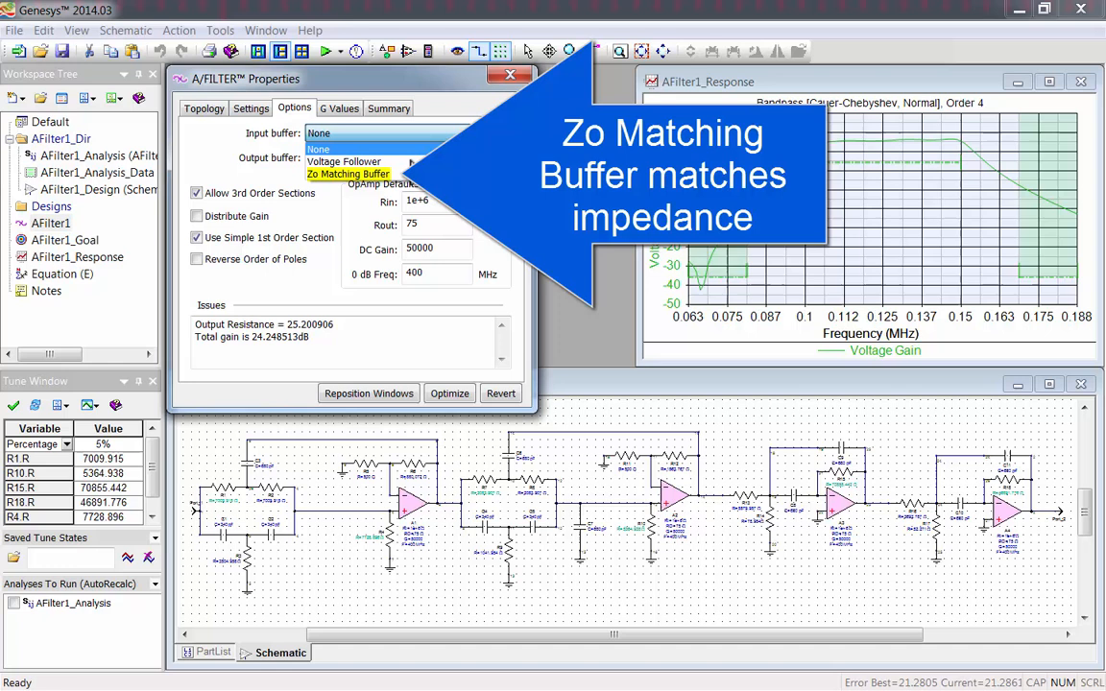
left_click(347, 173)
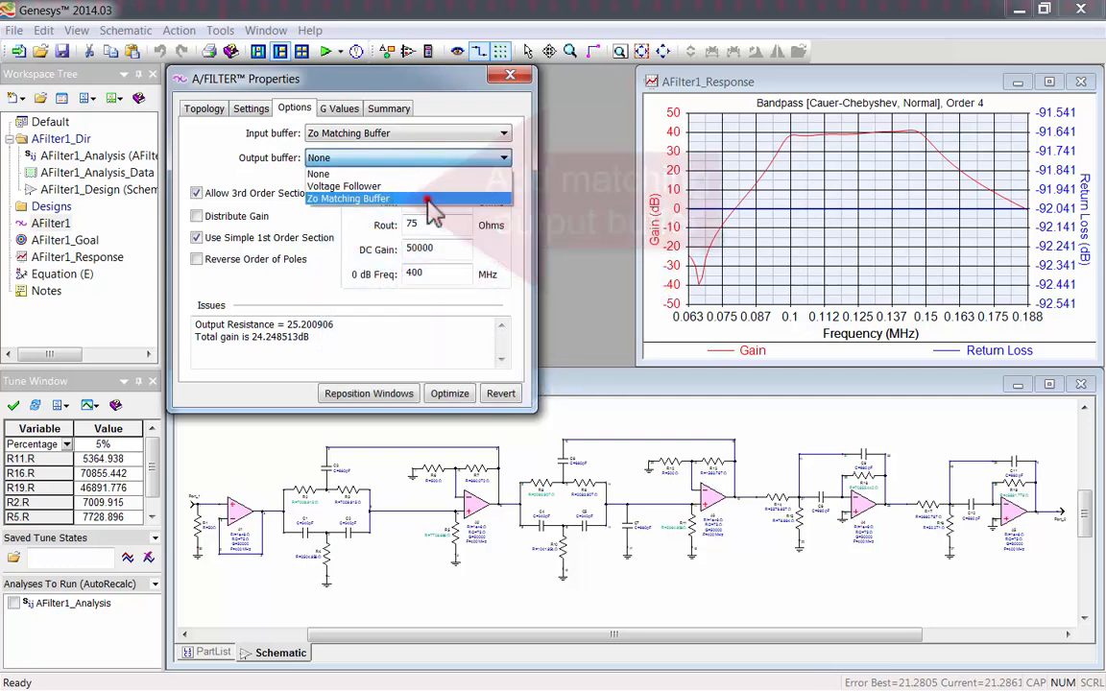
left_click(349, 198)
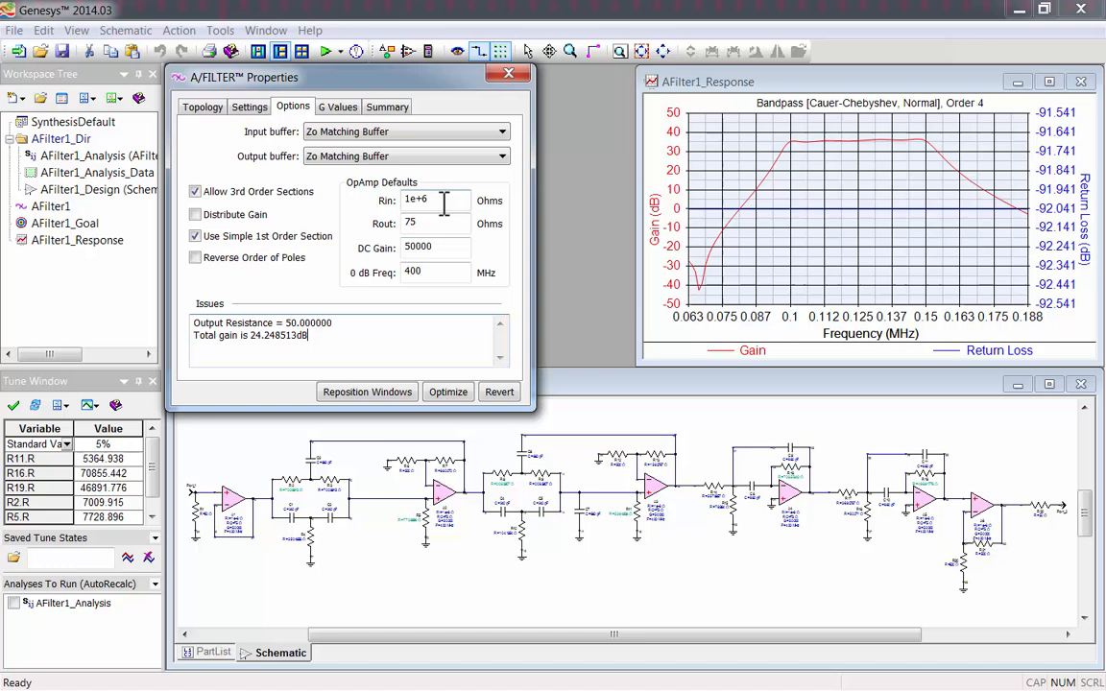
left_click(250, 108)
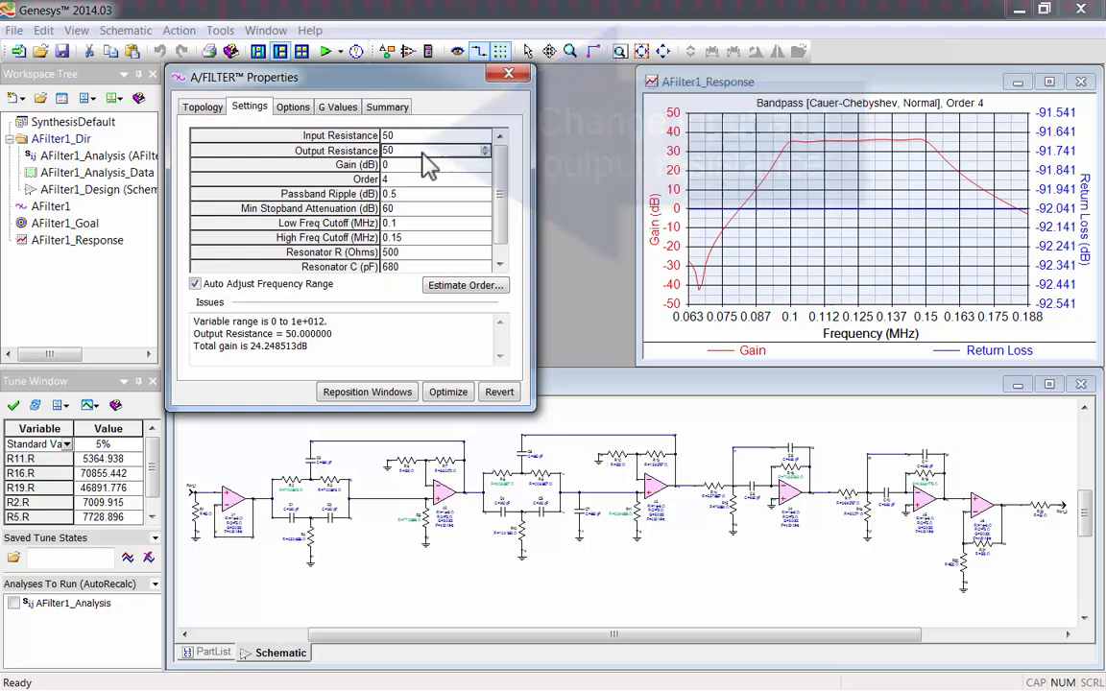
Set the input buffer back to None, leaving only the Zo output buffer
left_click(291, 107)
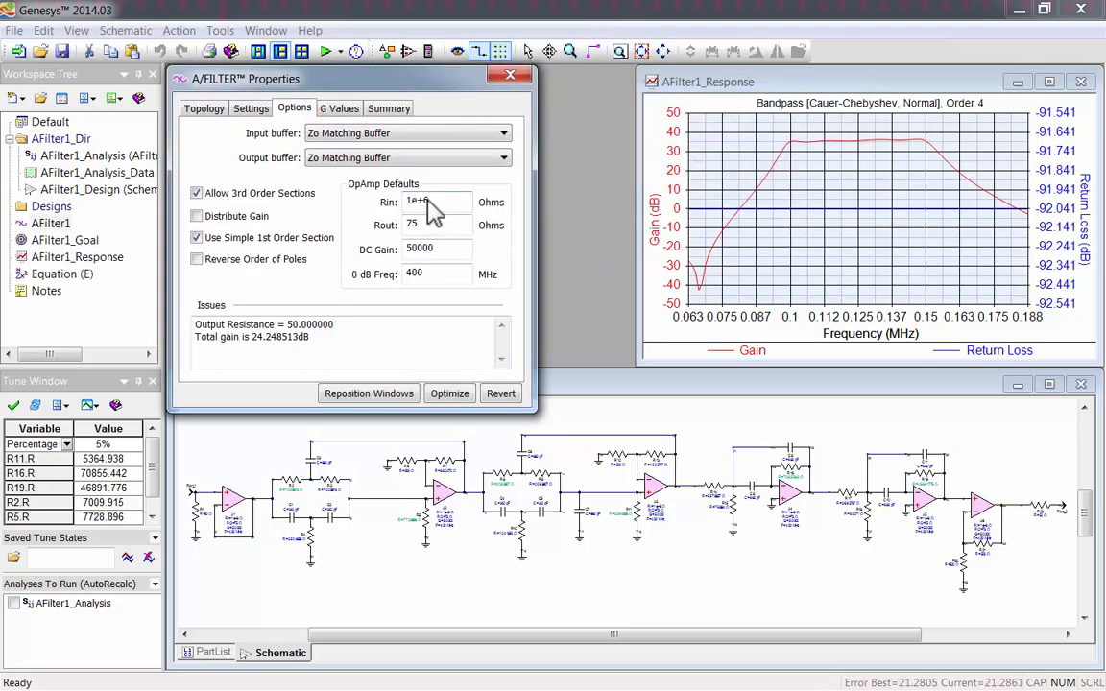
left_click(502, 132)
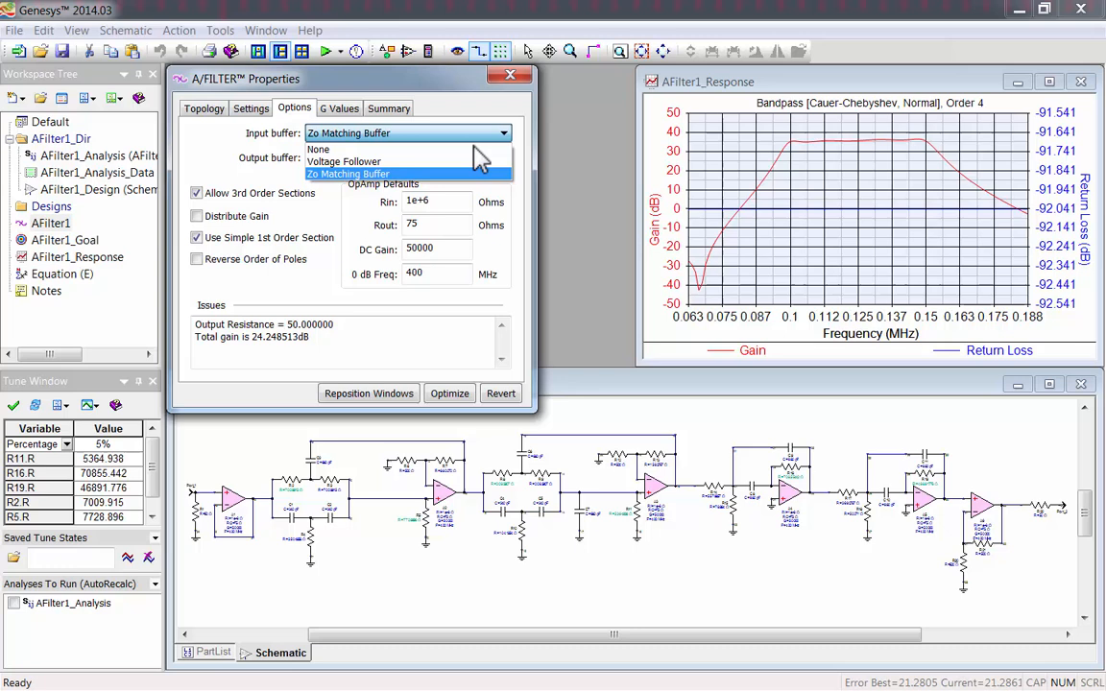
left_click(319, 149)
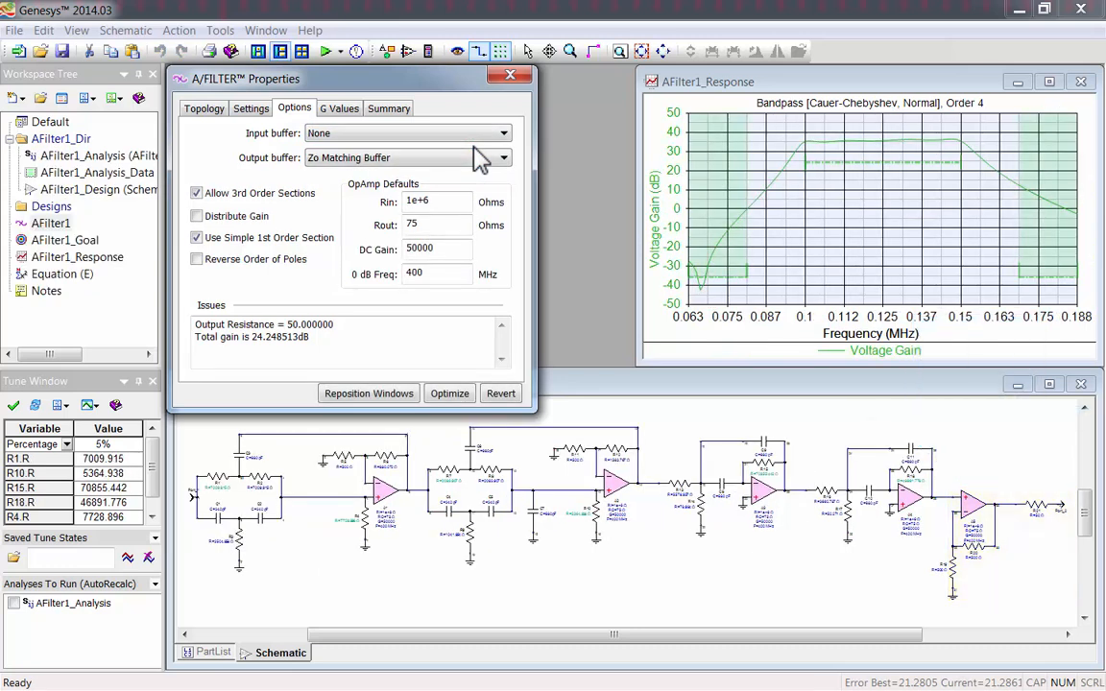
left_click(195, 192)
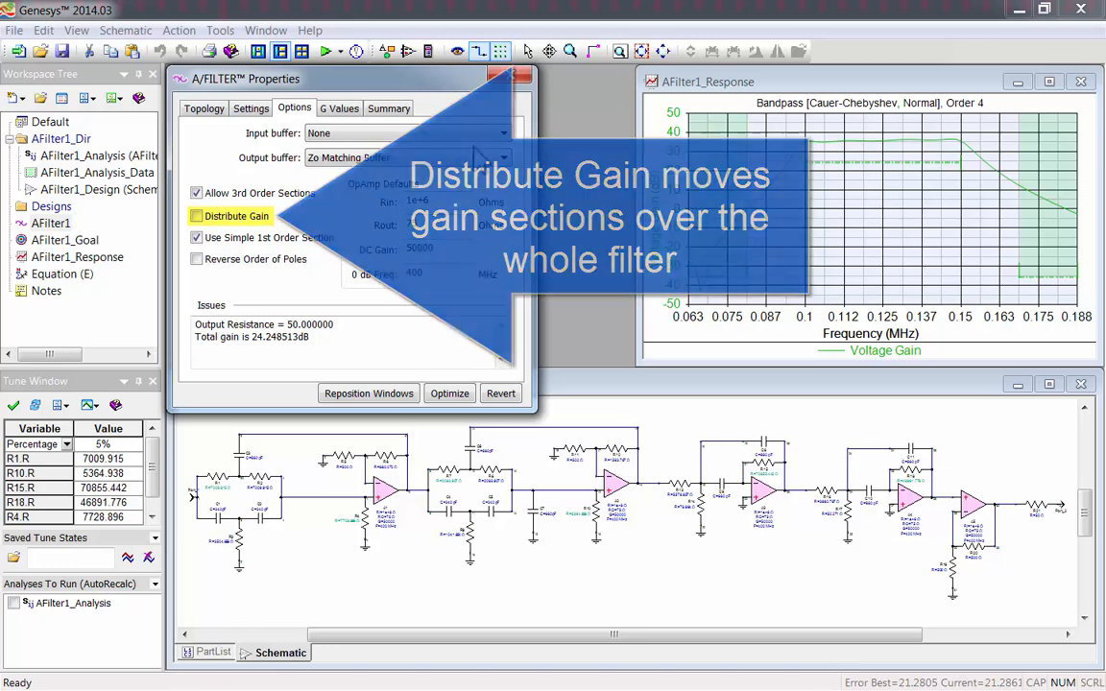
left_click(196, 238)
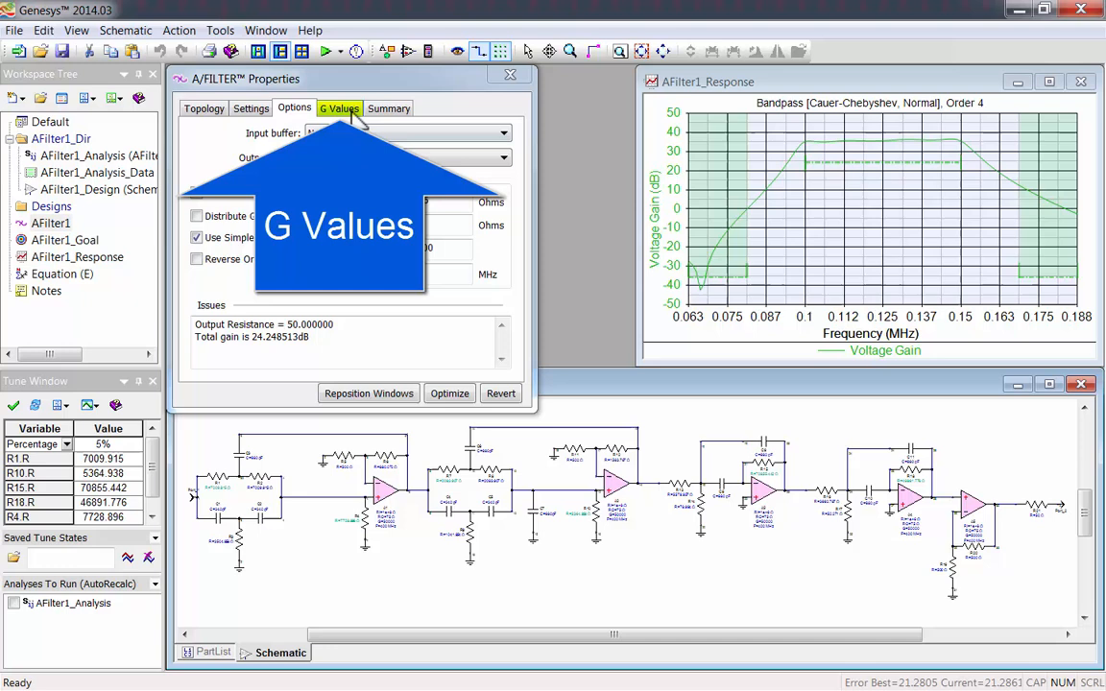
left_click(337, 108)
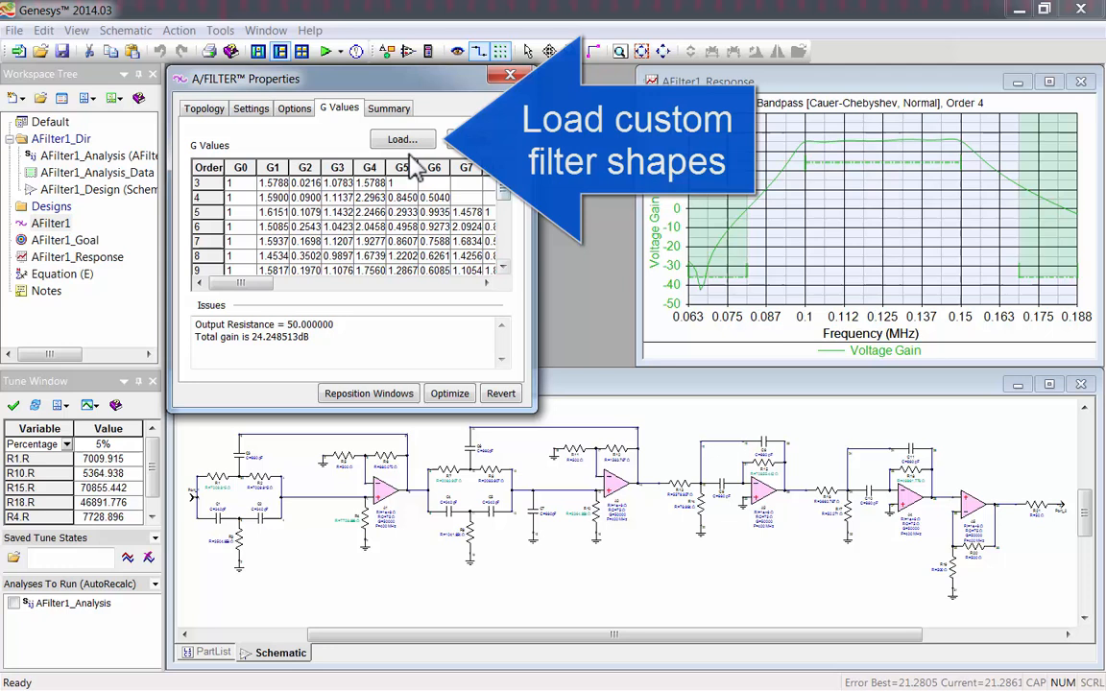
Browse the example G value prototype files via Load..., then cancel without loading
left_click(403, 138)
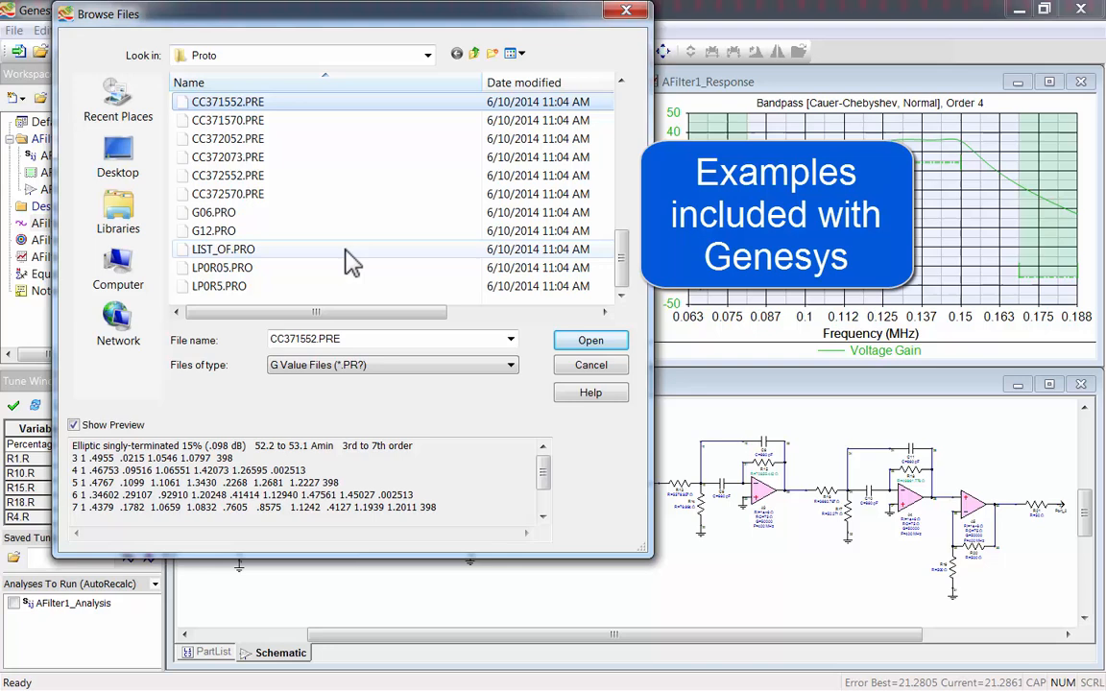
left_click(215, 230)
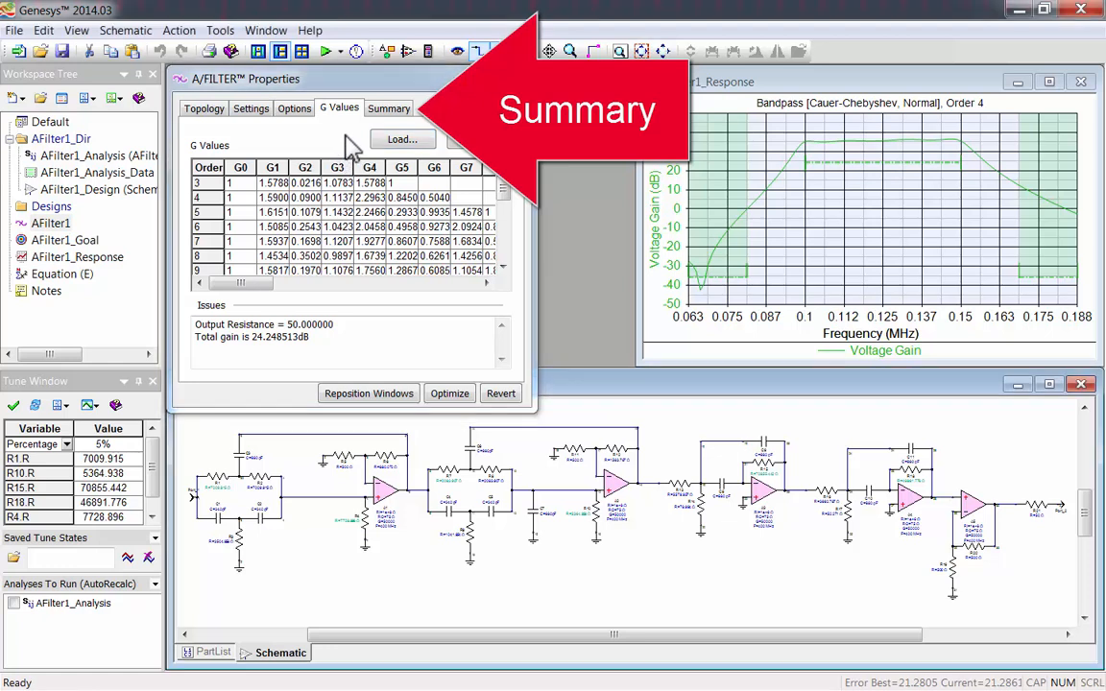
Show the Summary tab with 50-ohm output resistance, G value sum and 24.25 dB total gain
left_click(388, 108)
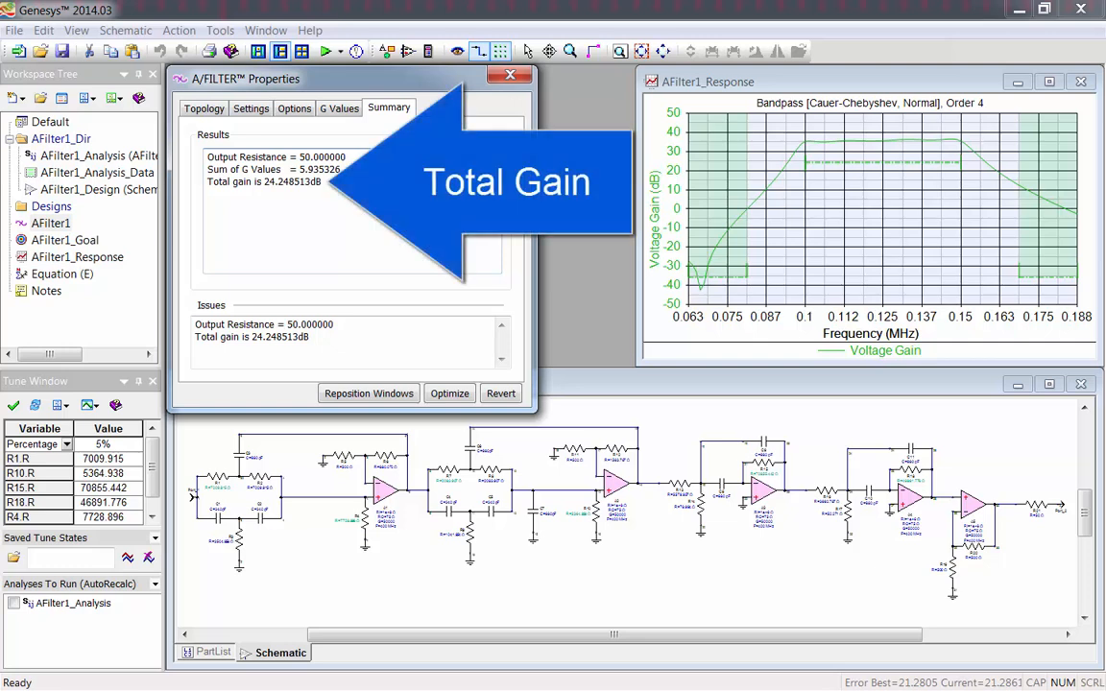
left_click(65, 223)
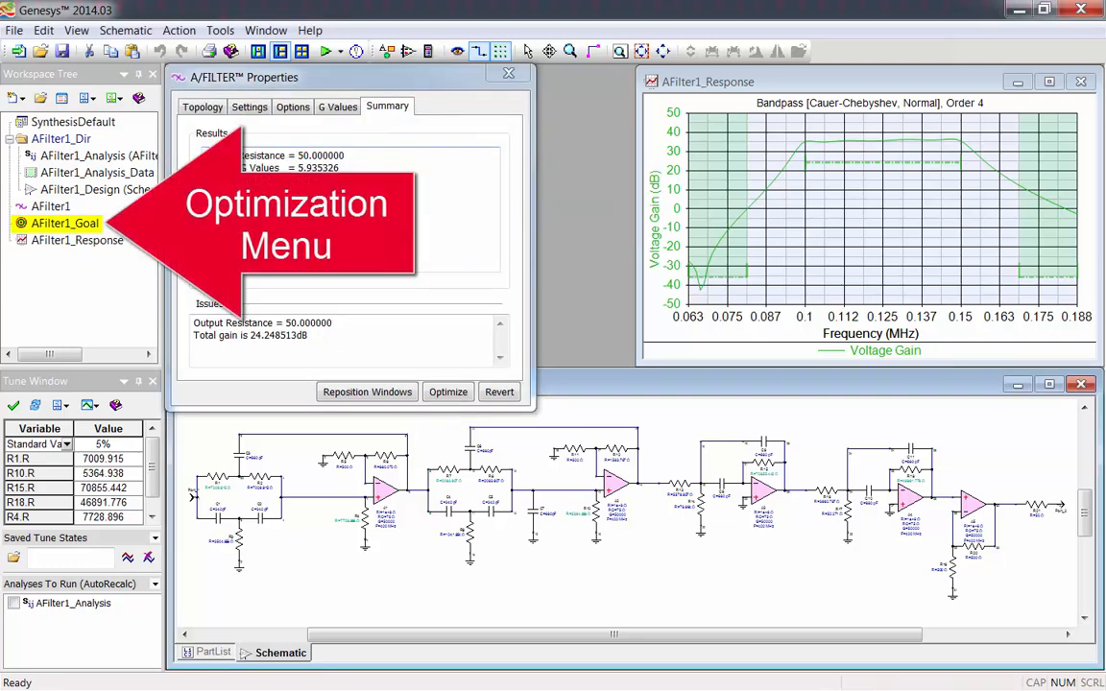
Review the Optimization Properties Goals and Method tabs, return to General and close with OK
left_click(447, 391)
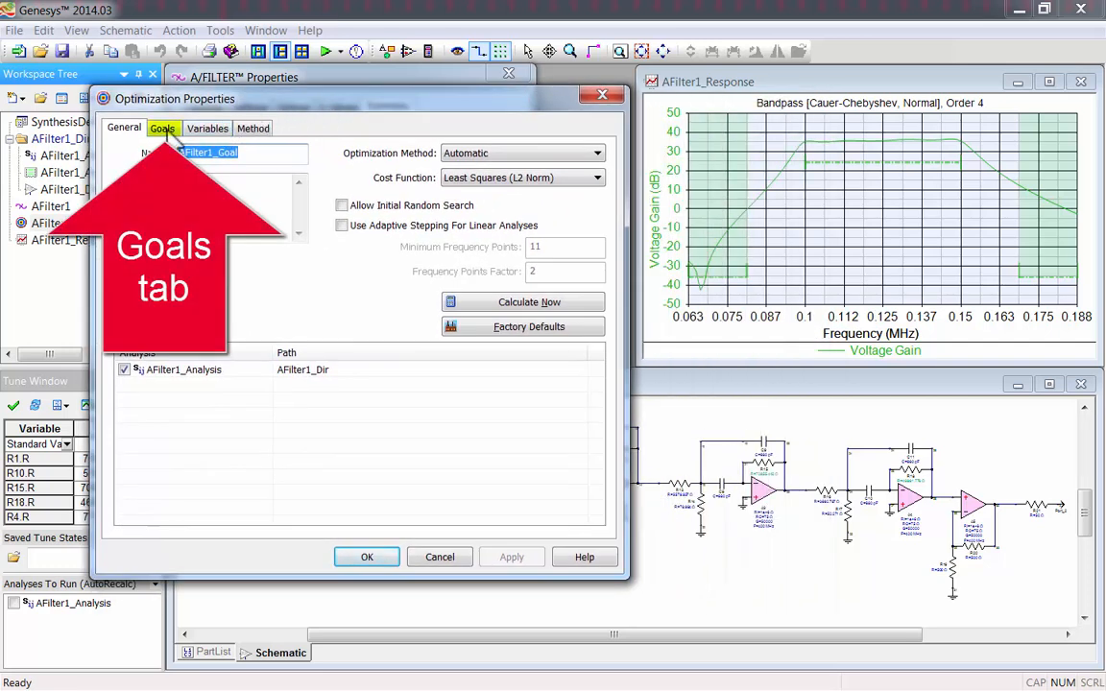
left_click(161, 126)
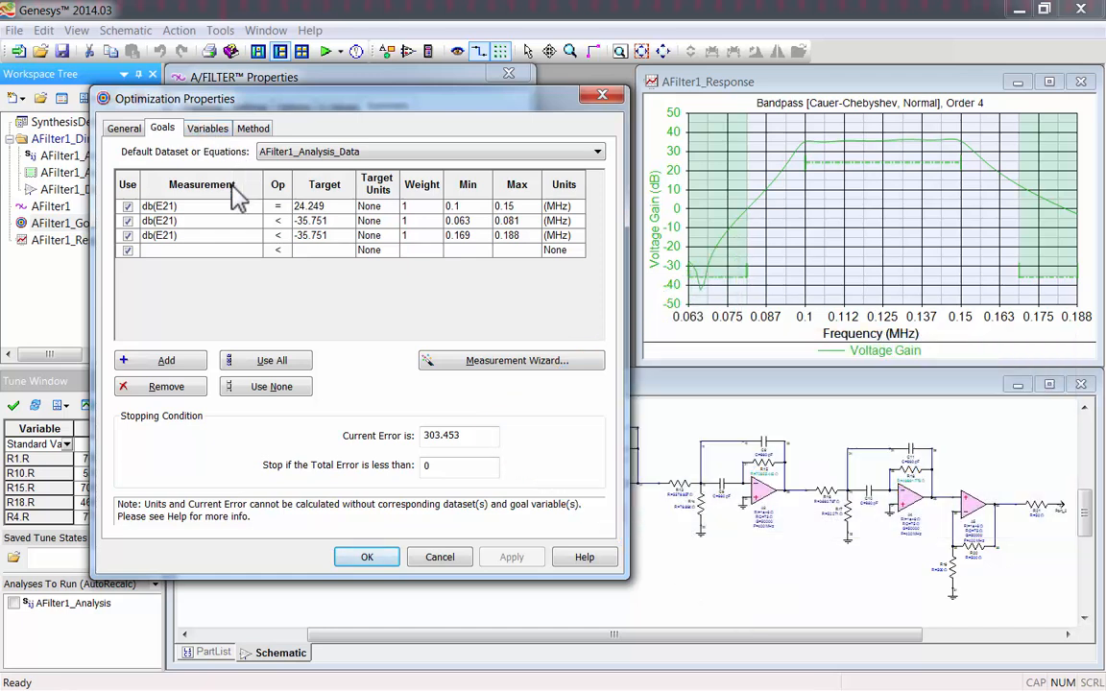
left_click(208, 126)
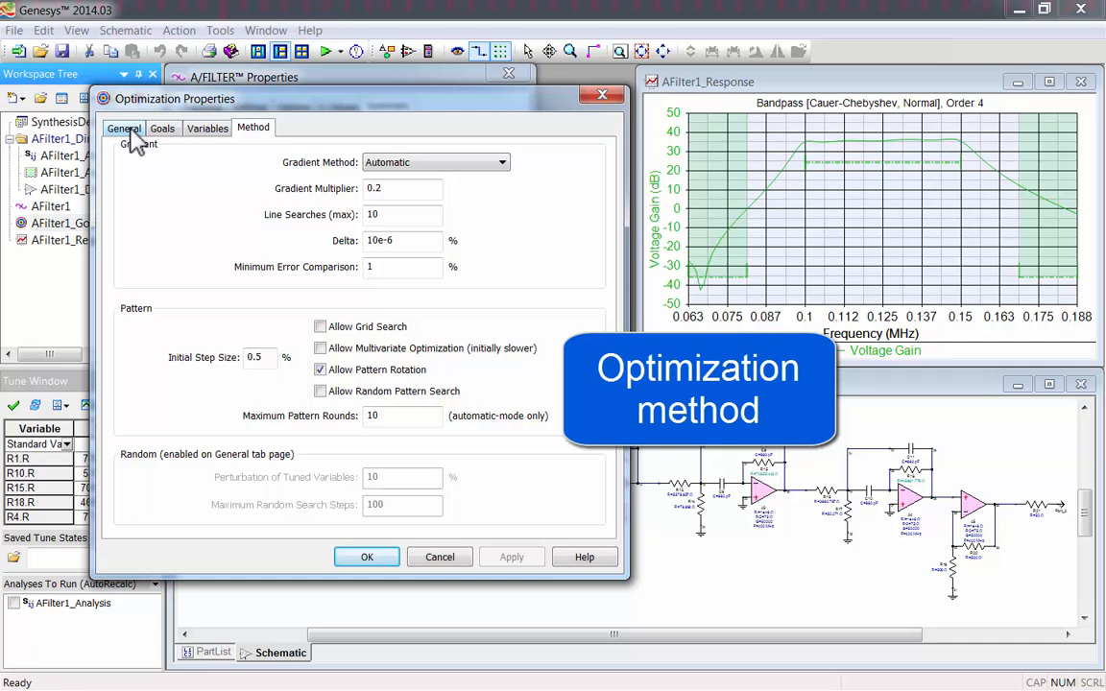
left_click(123, 127)
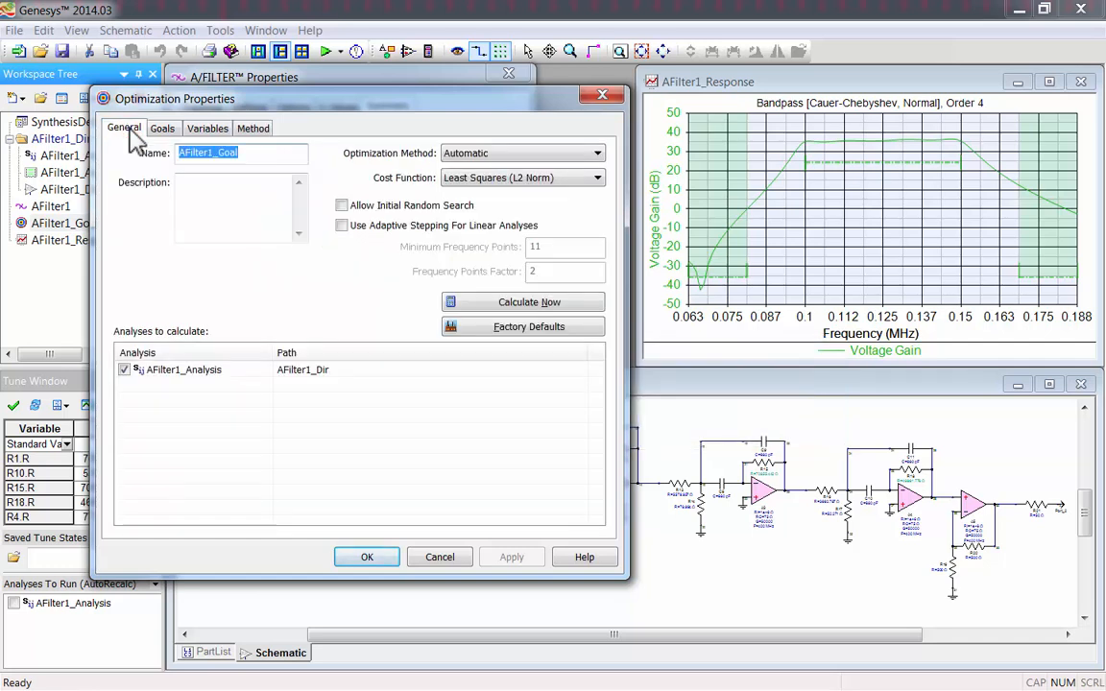
left_click(364, 557)
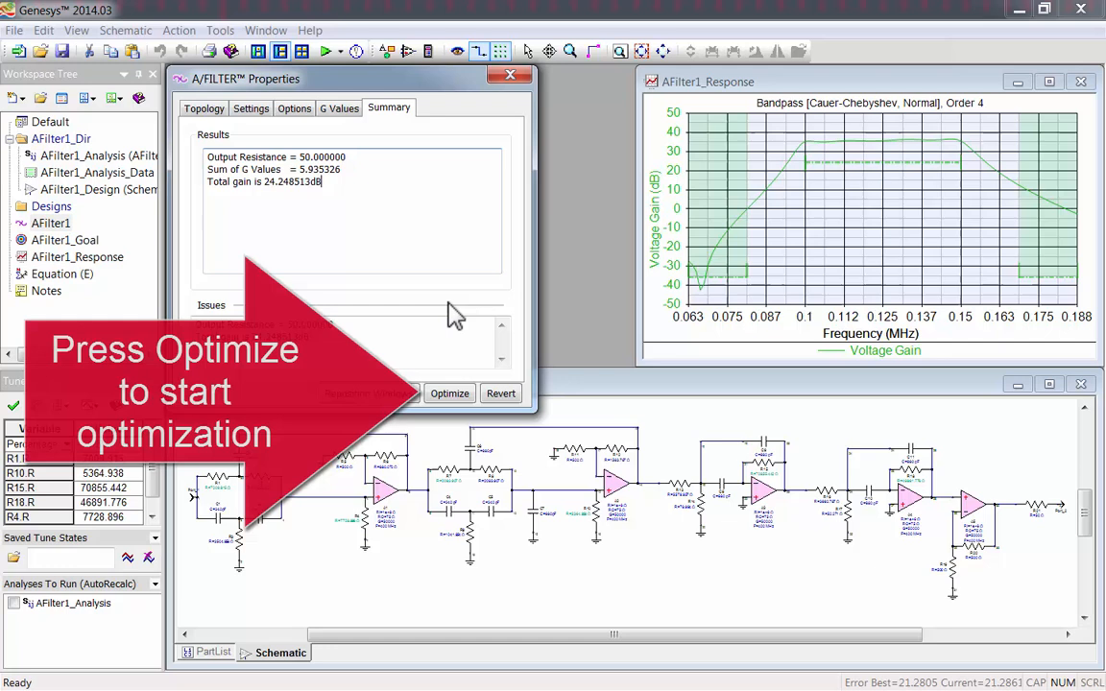
Run Optimize on AFilter1, bringing the best error down to about 123
left_click(449, 393)
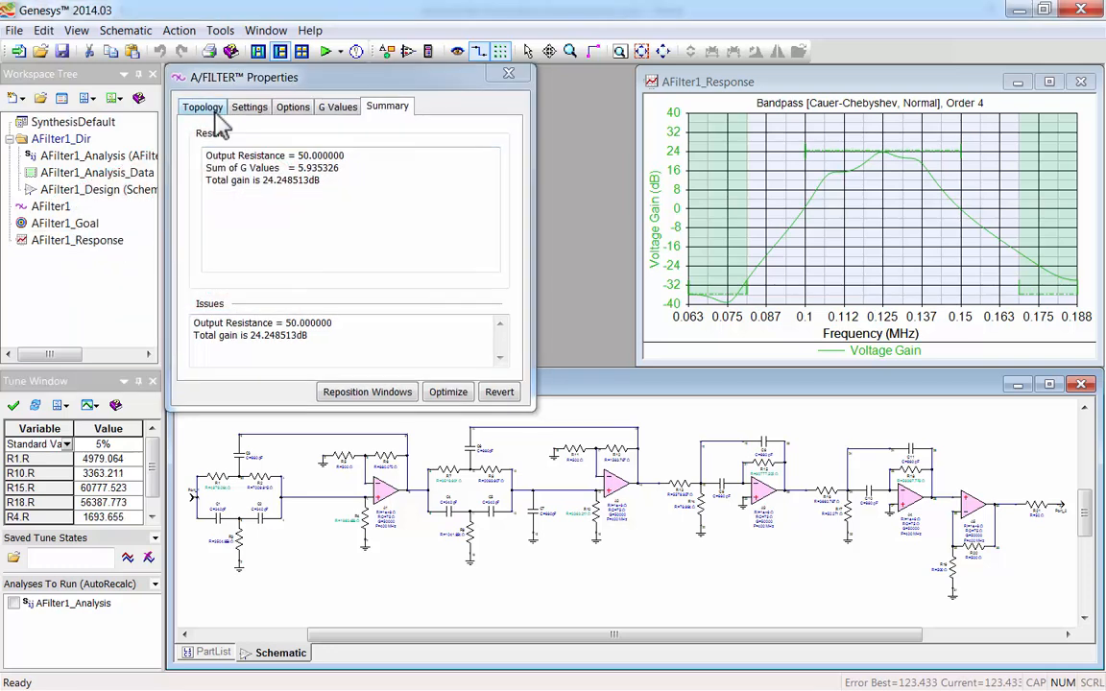
Set the topology to the Low Sensitivity subtype with a Chebyshev shape
left_click(203, 106)
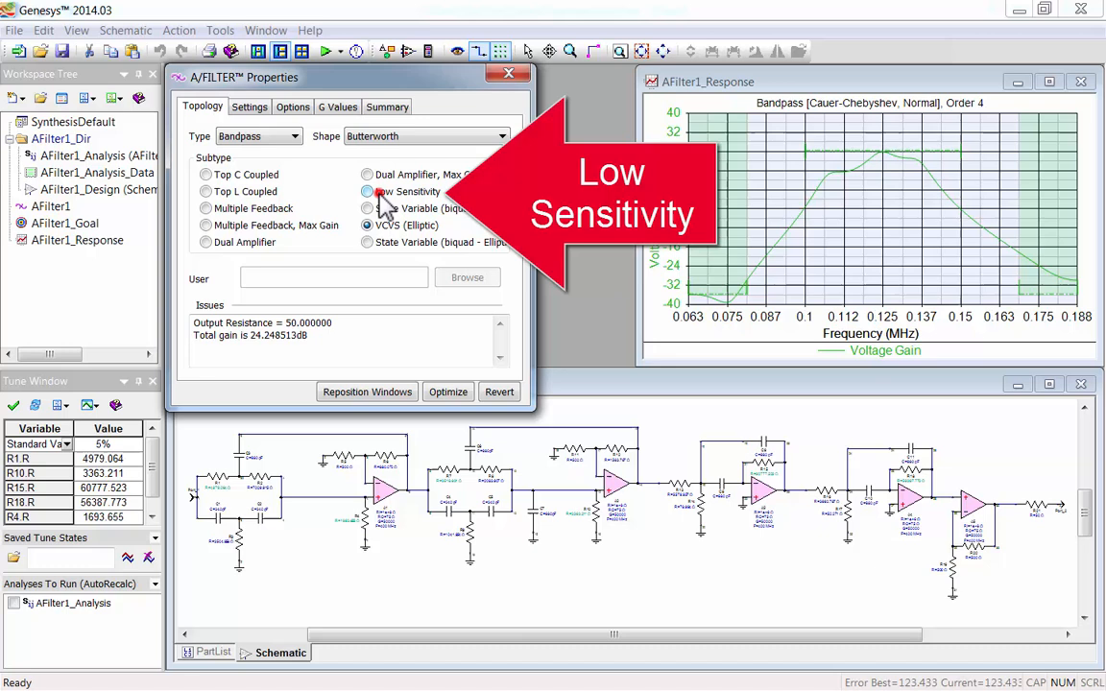
left_click(366, 192)
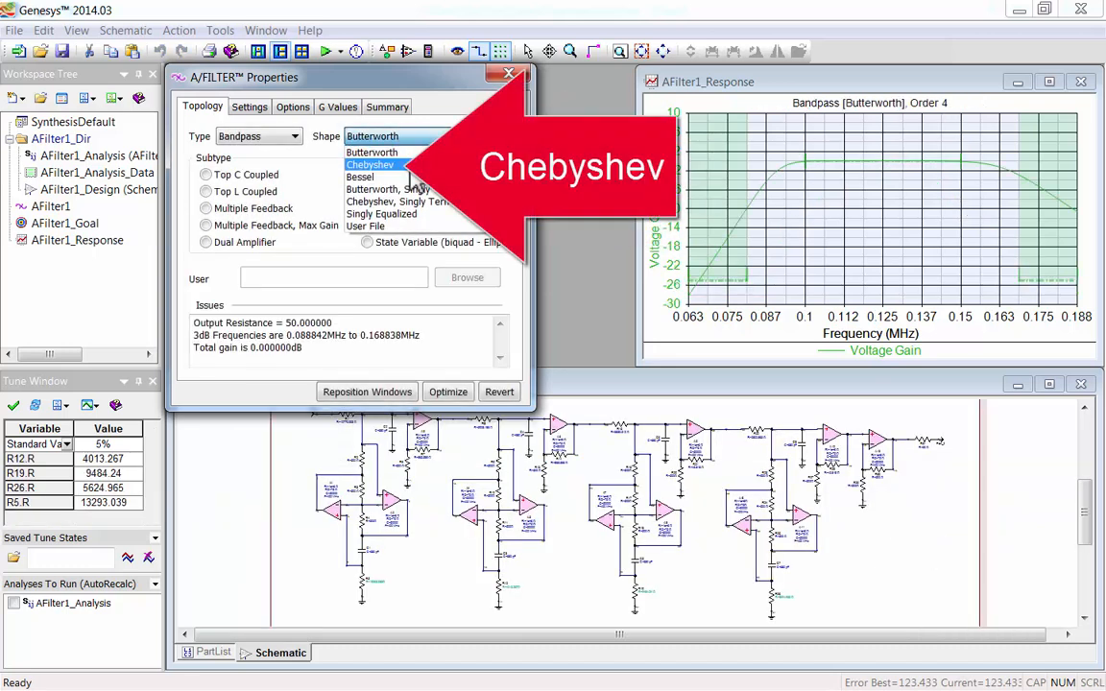
left_click(369, 166)
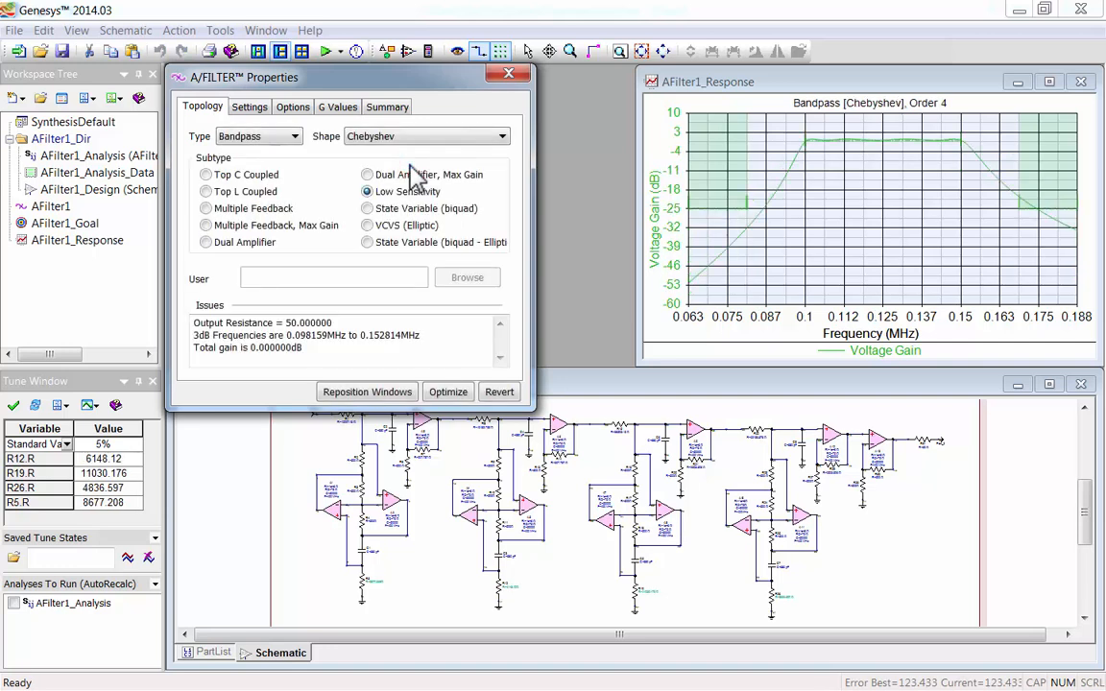
Re-optimize the new filter to a best error near 5.29, stop it and close the properties
left_click(447, 392)
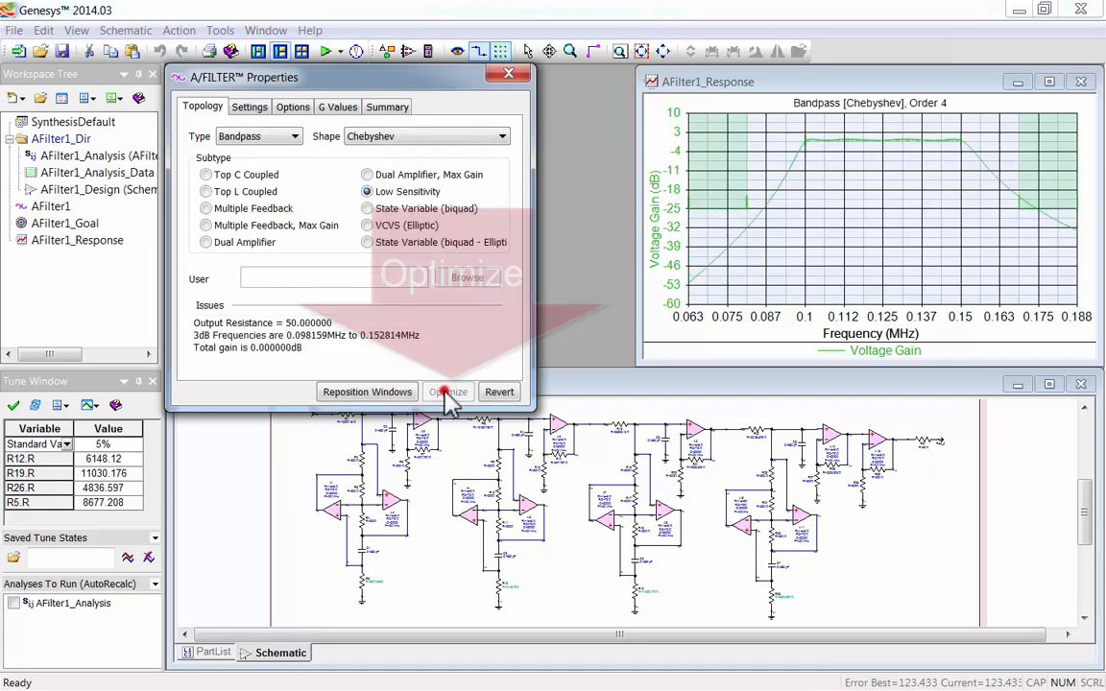
left_click(448, 391)
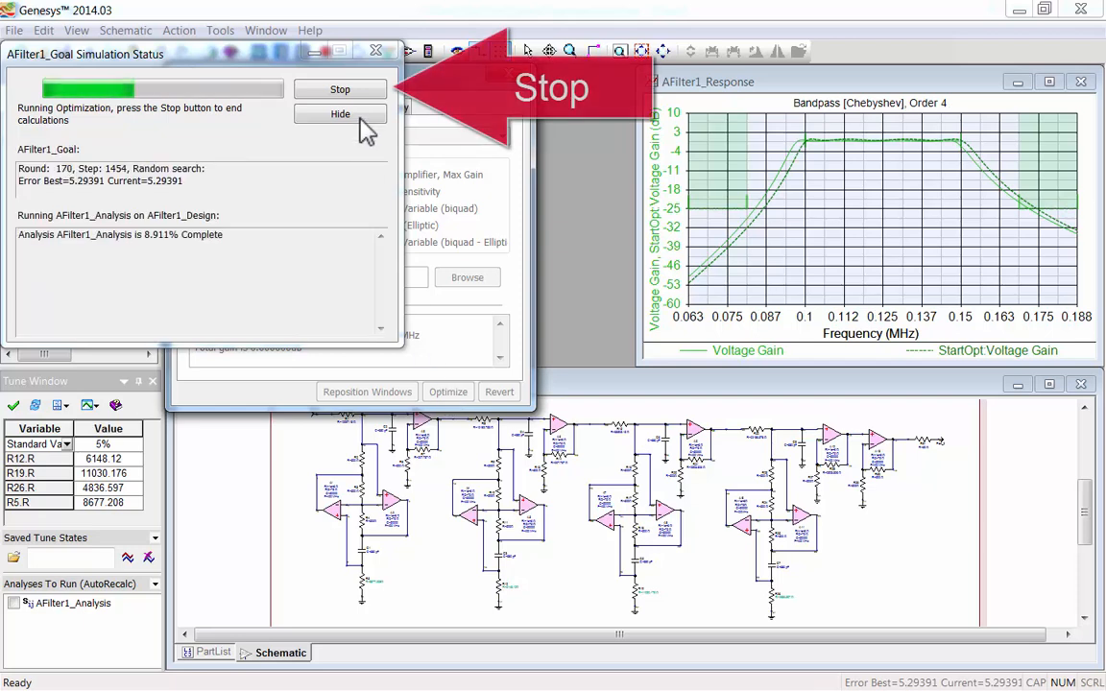
left_click(340, 88)
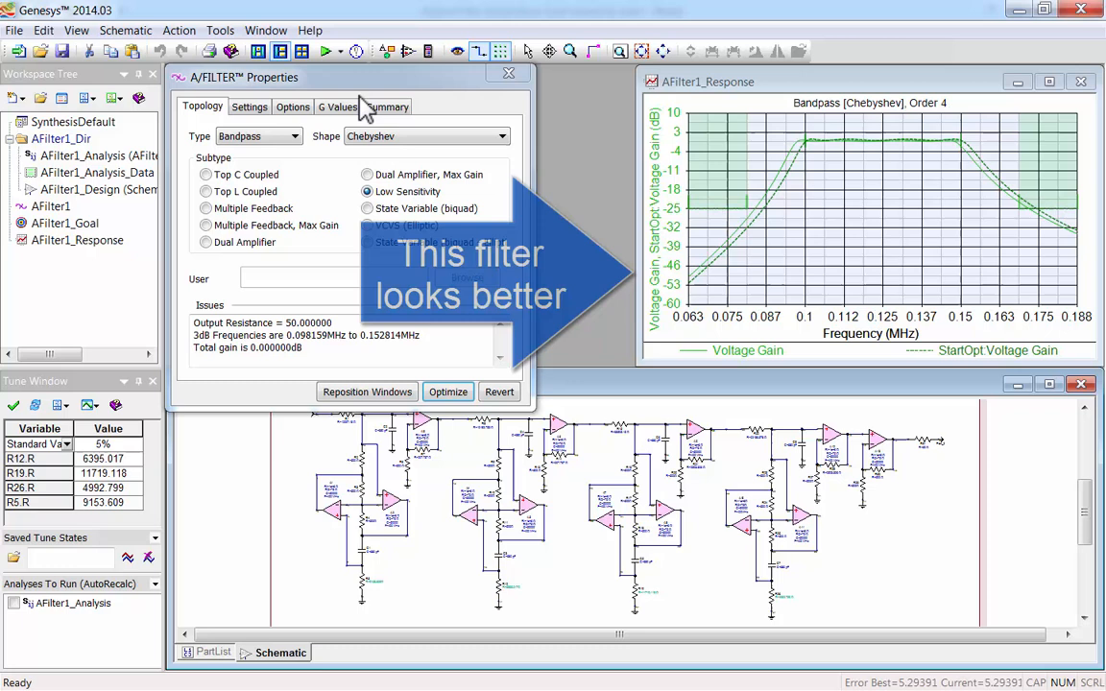
left_click(447, 392)
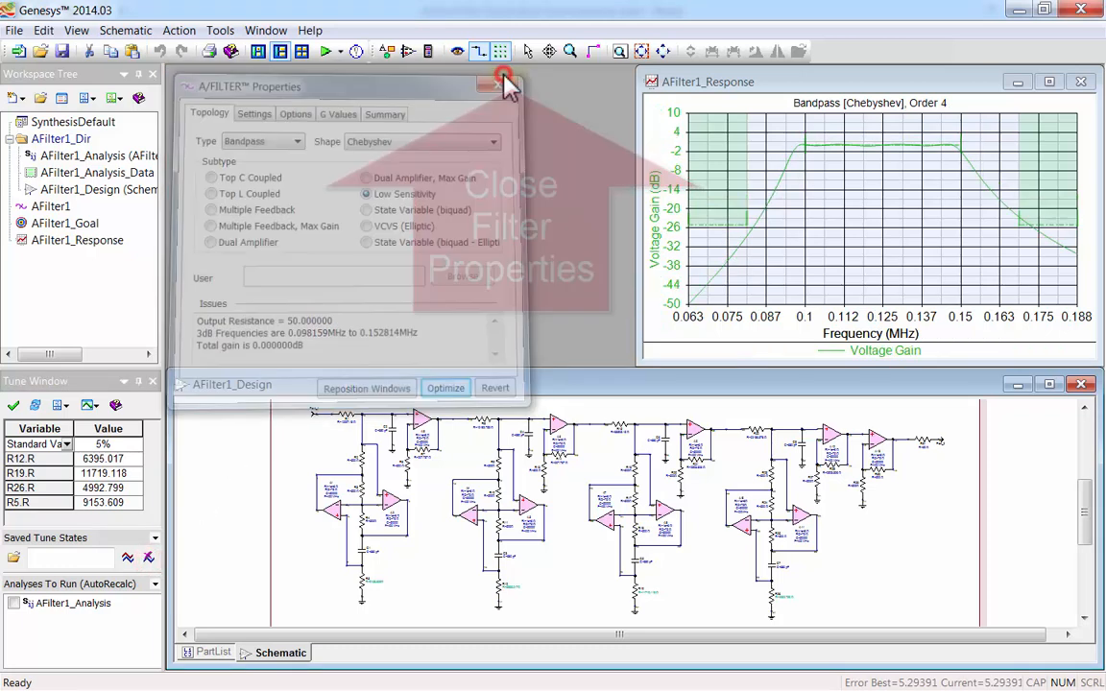
Tile the design and response windows horizontally and select every schematic component
left_click(265, 31)
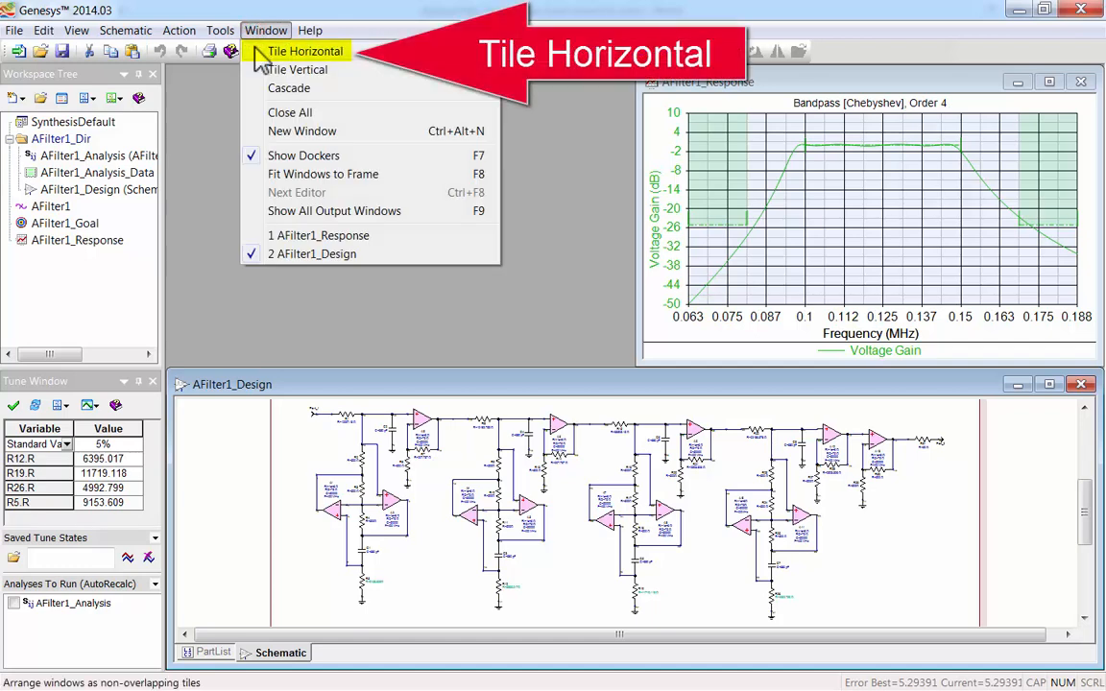
left_click(305, 50)
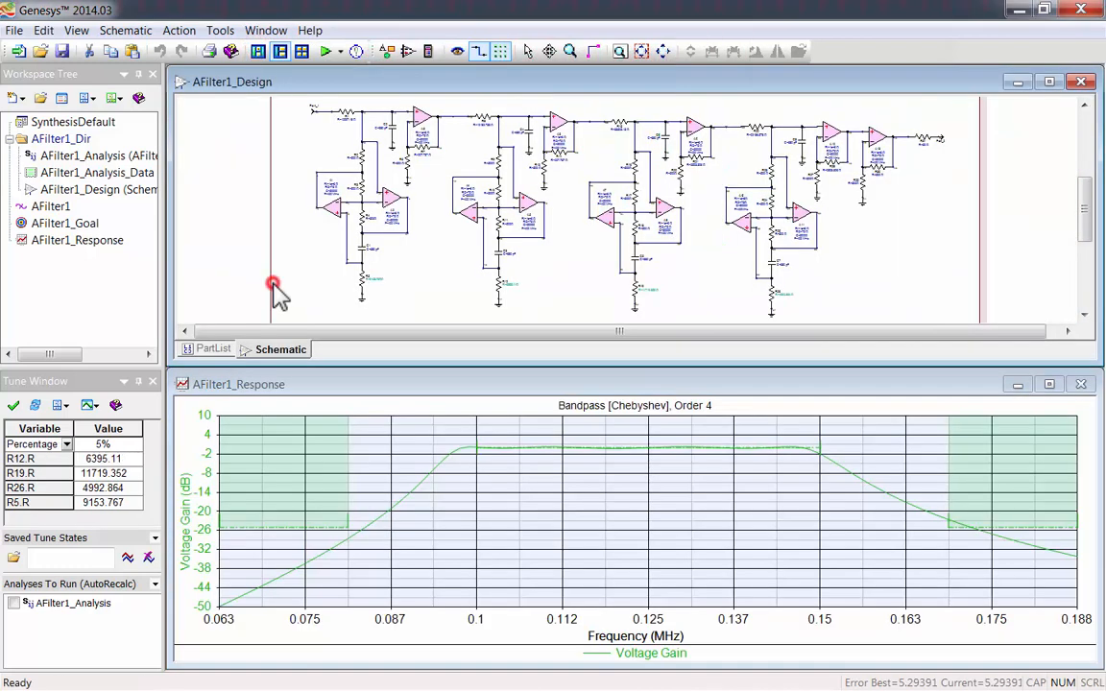
key("ctrl+a")
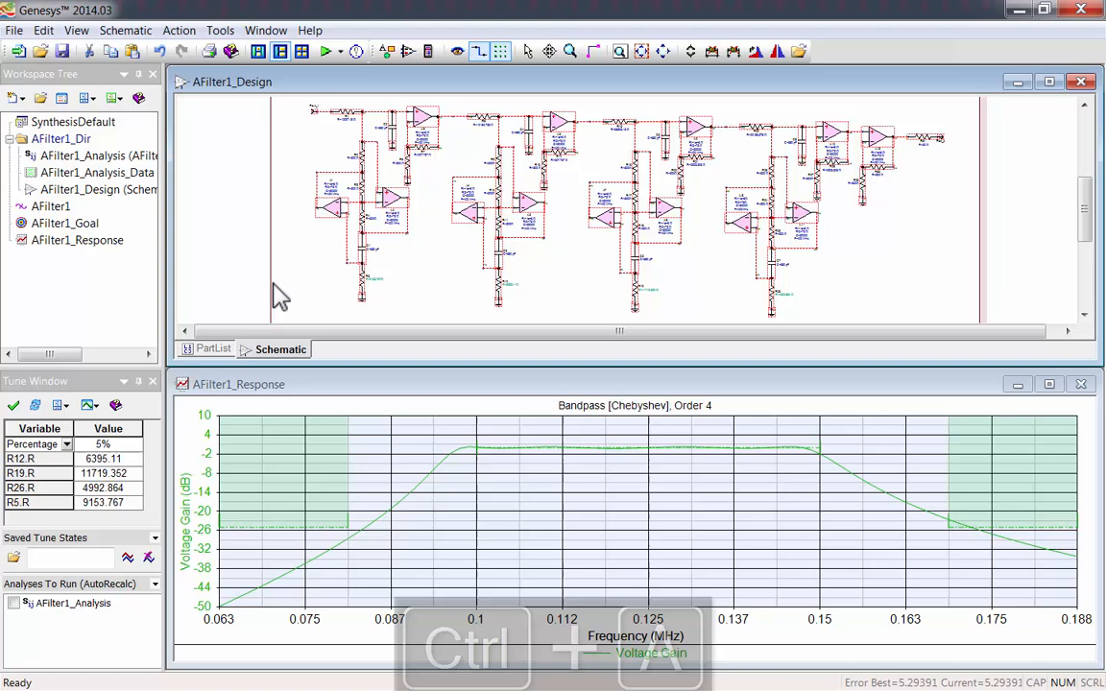
Make all selected components tunable and enable automatic recalculation of AFilter1_Analysis
left_click(127, 30)
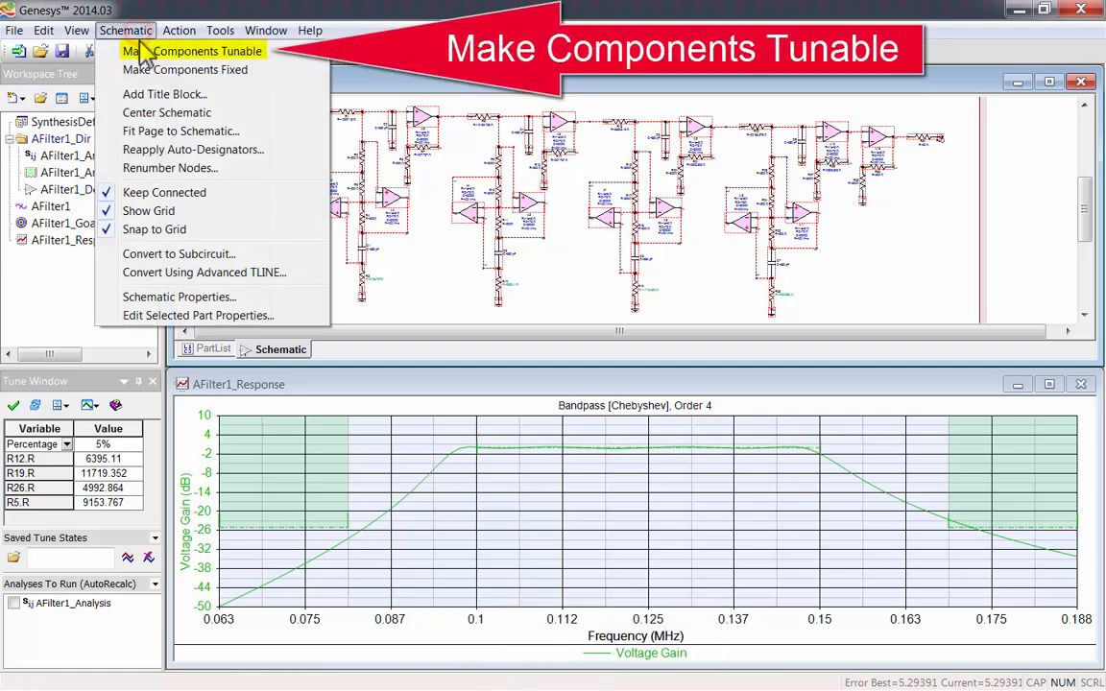
left_click(189, 49)
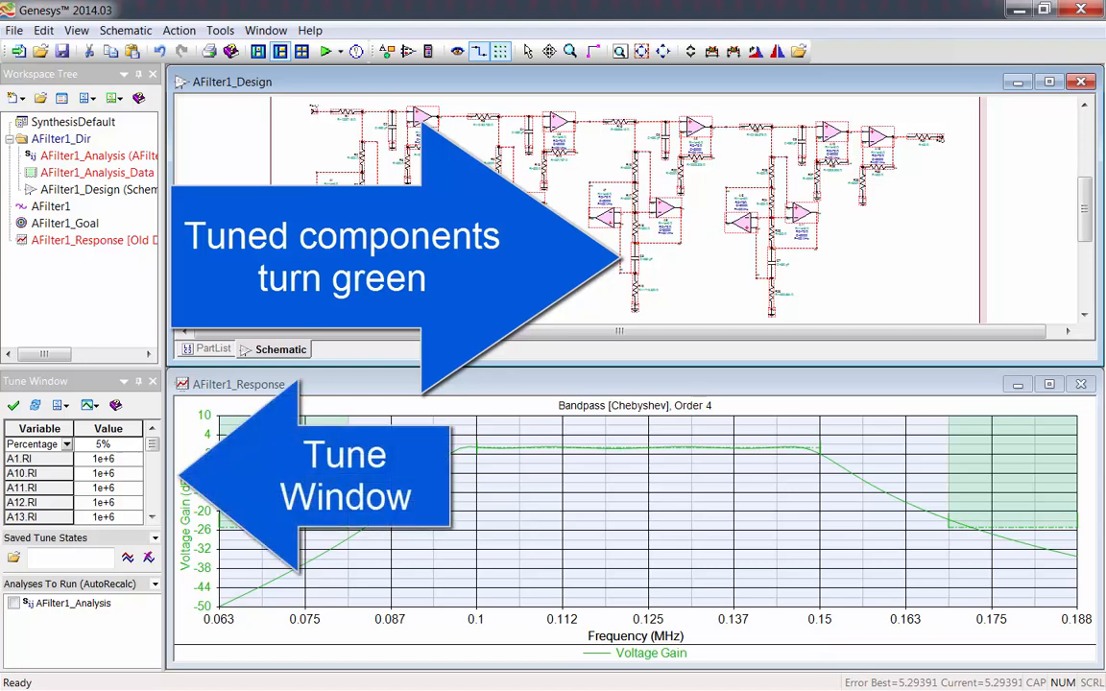
left_click(16, 603)
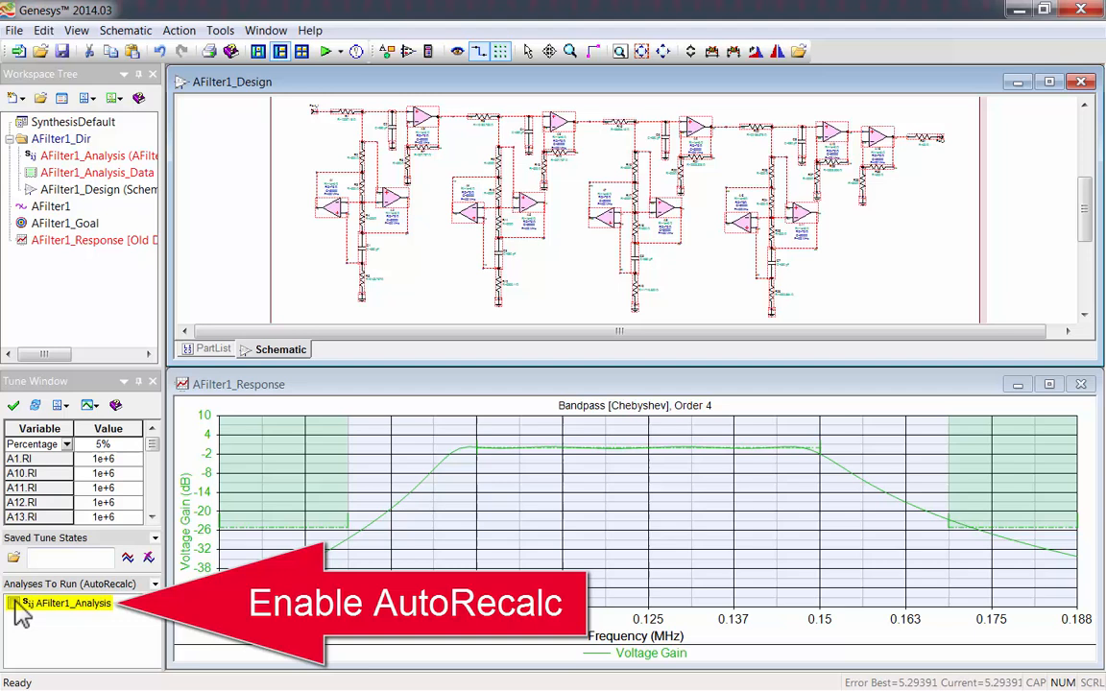
Switch tuning to Standard Values and step R1 to 13000 and R12 to 6200
left_click(13, 602)
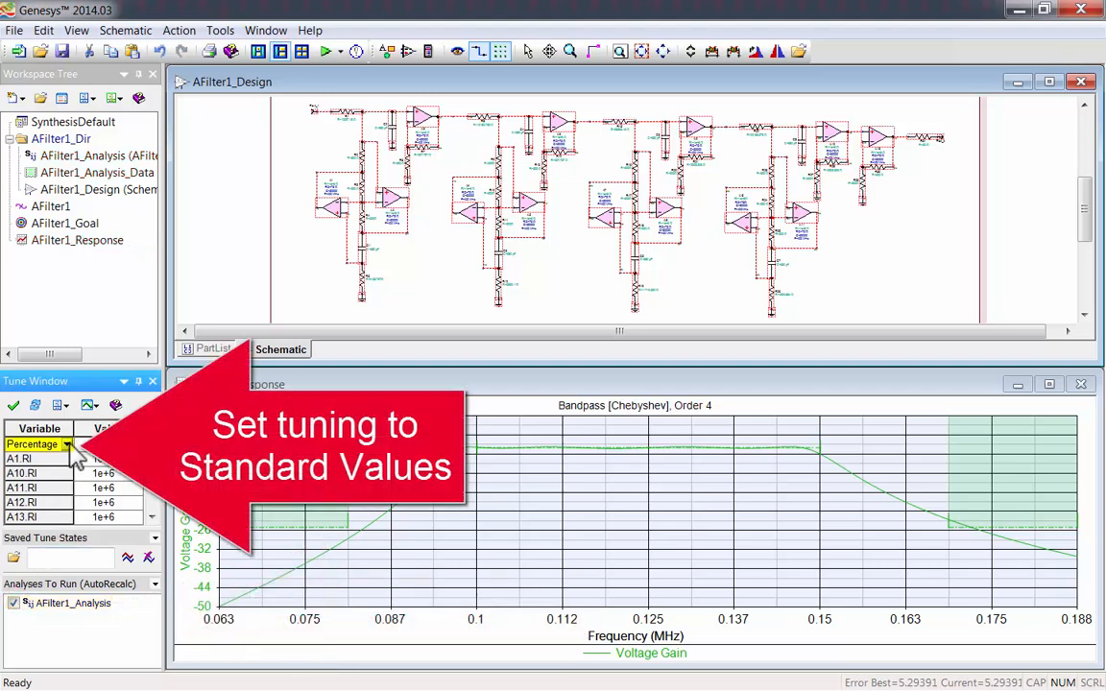
left_click(69, 443)
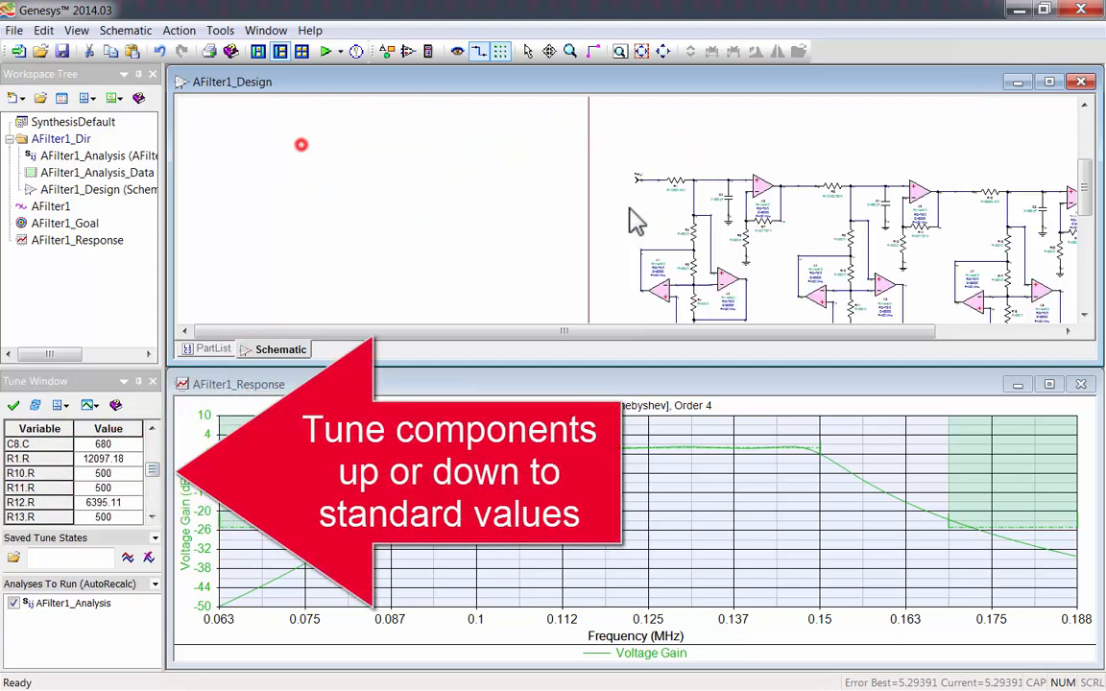
left_click(139, 455)
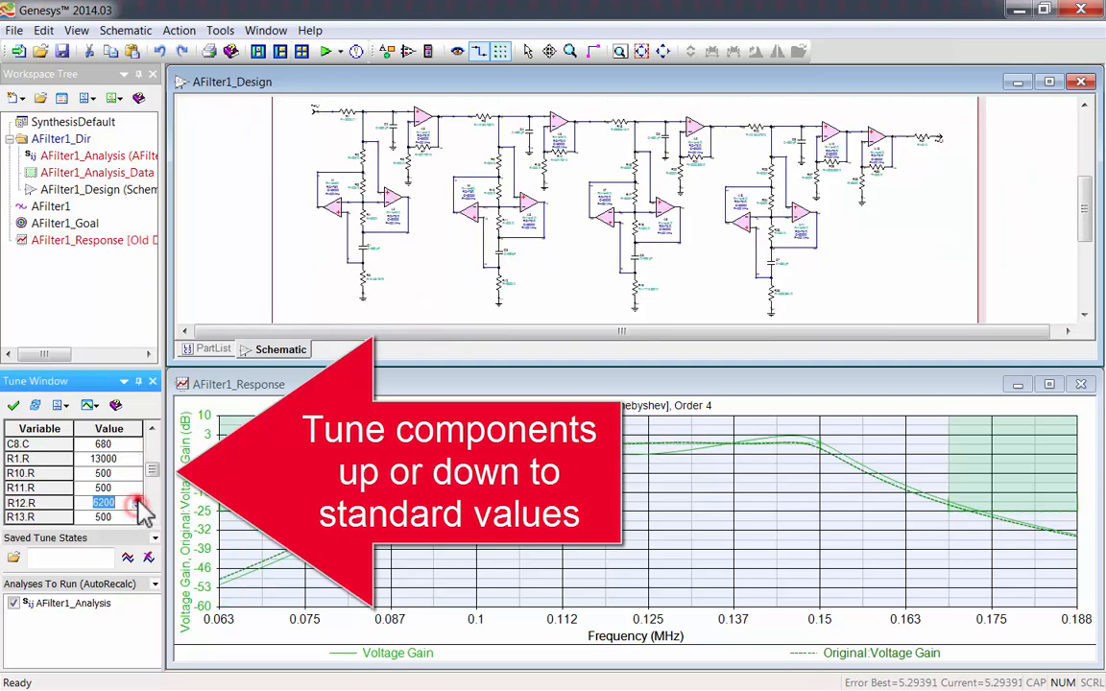
left_click(138, 488)
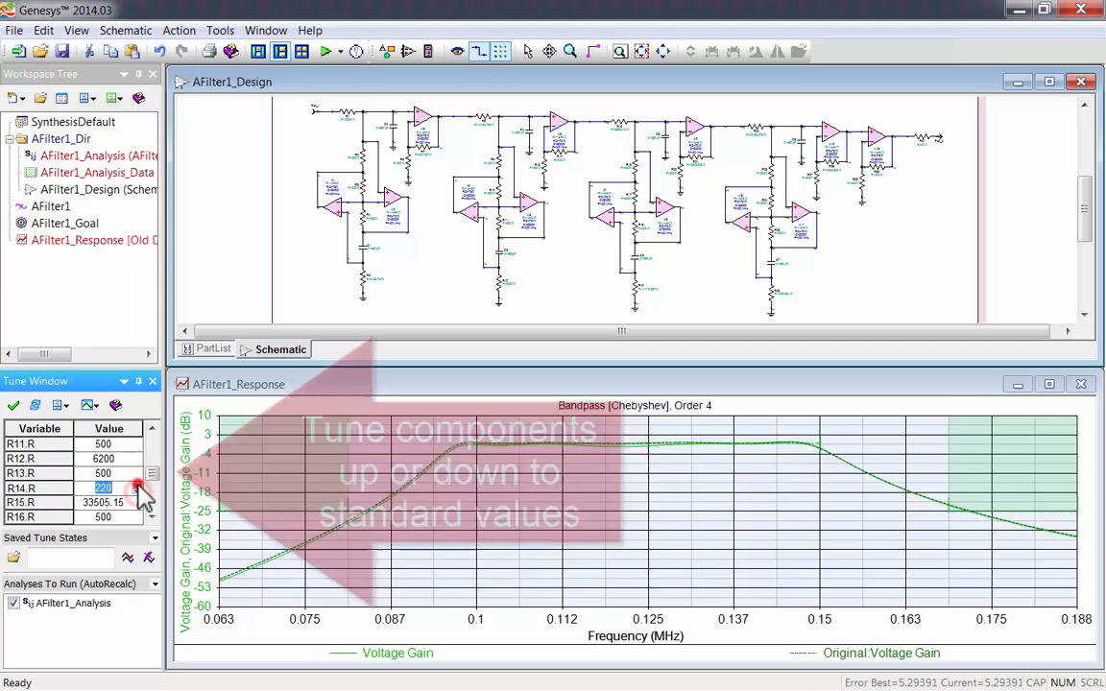